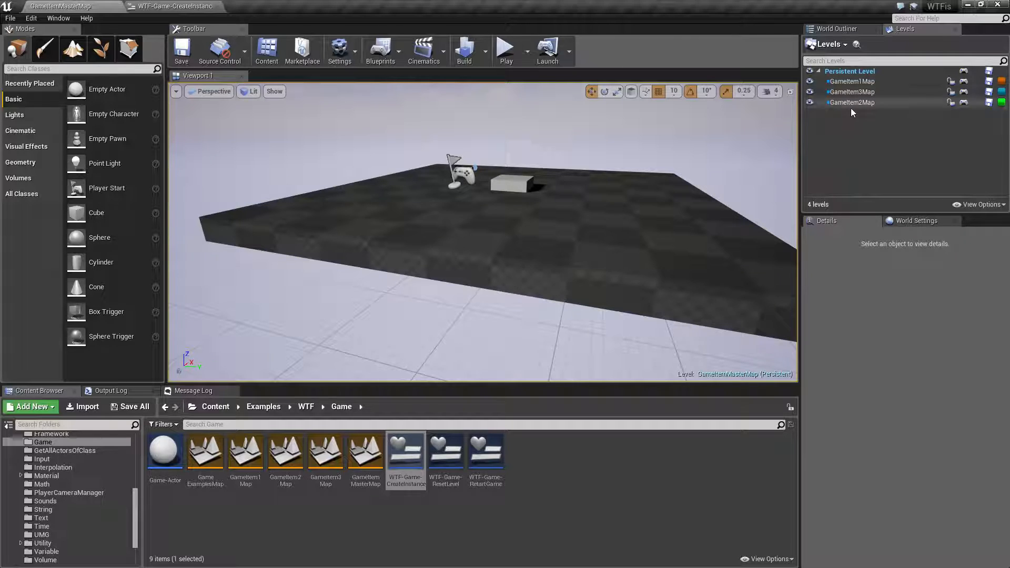
Select the GameItem1 and GameItem2 sublevels, open GameItem1Map and switch the viewport to unlit.
click(849, 71)
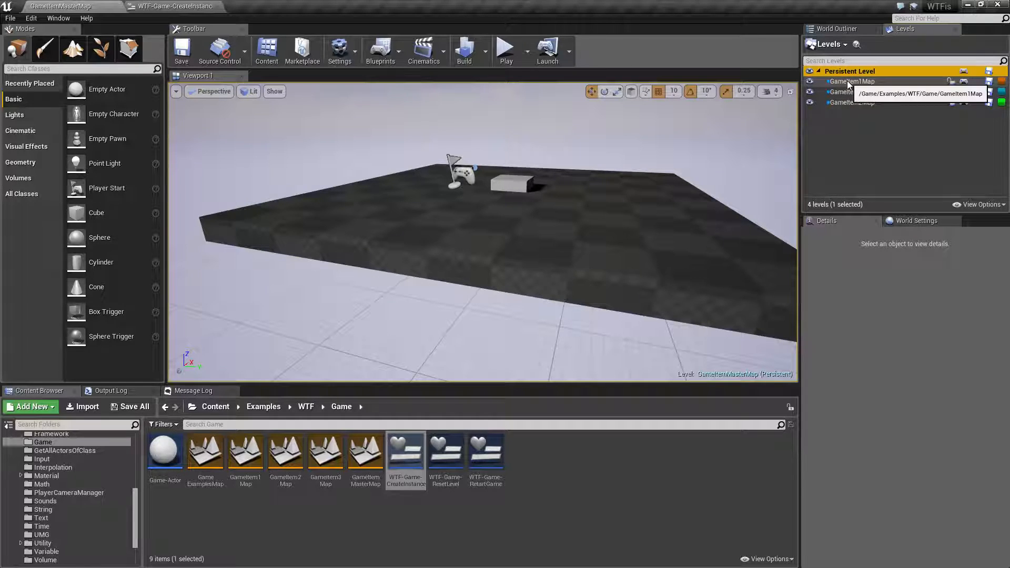
click(852, 101)
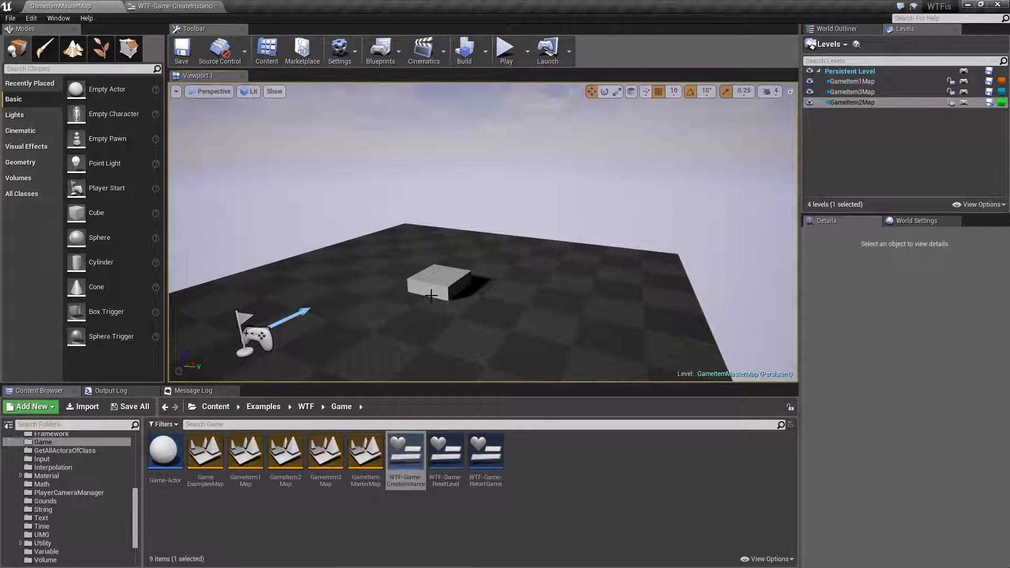
double_click(245, 451)
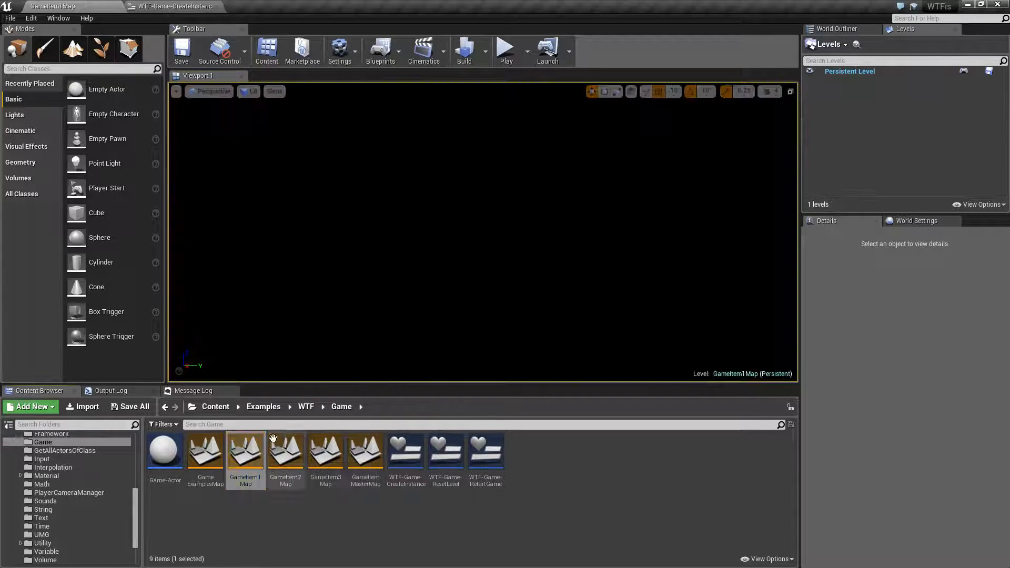
click(248, 91)
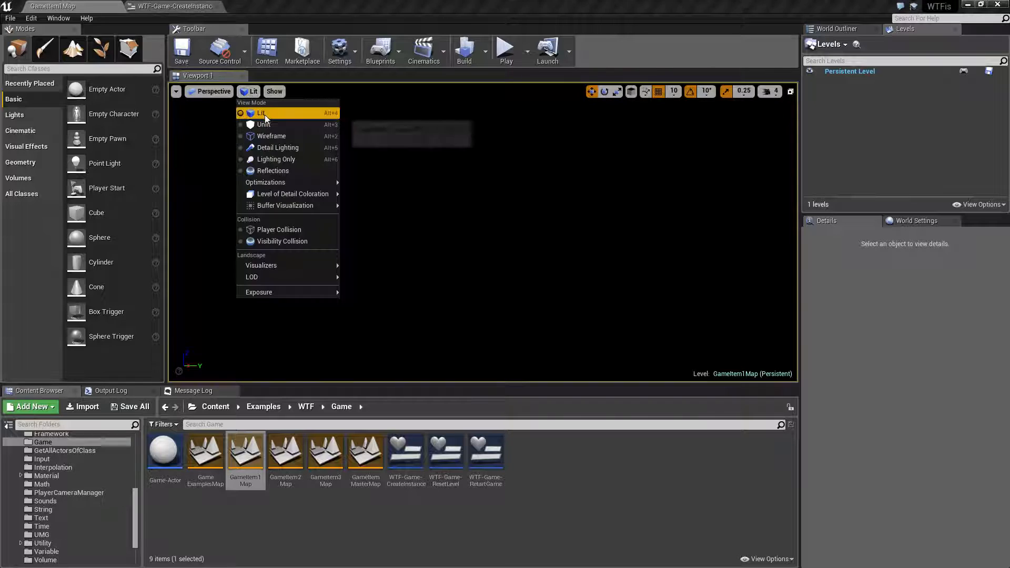
click(264, 124)
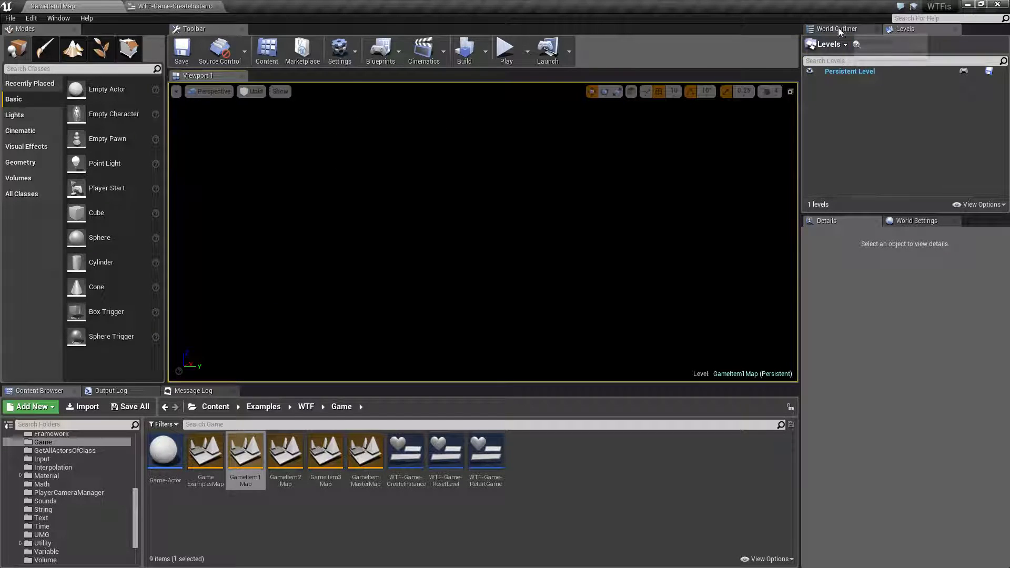
Focus the Sphere, open GameItem2Map, GameItem3Map and GameItemMasterMap, then show the Levels list.
double_click(164, 451)
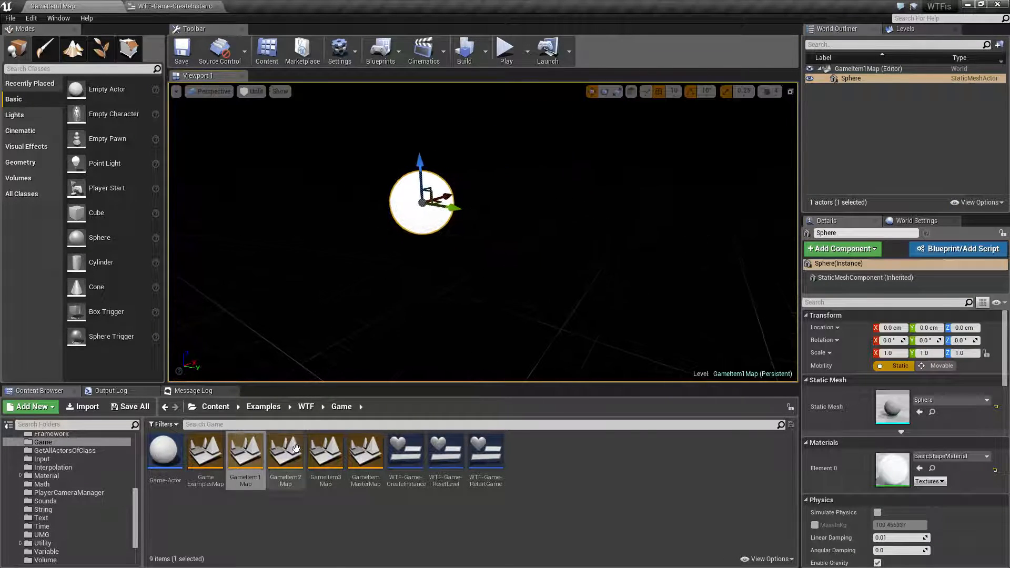
double_click(285, 451)
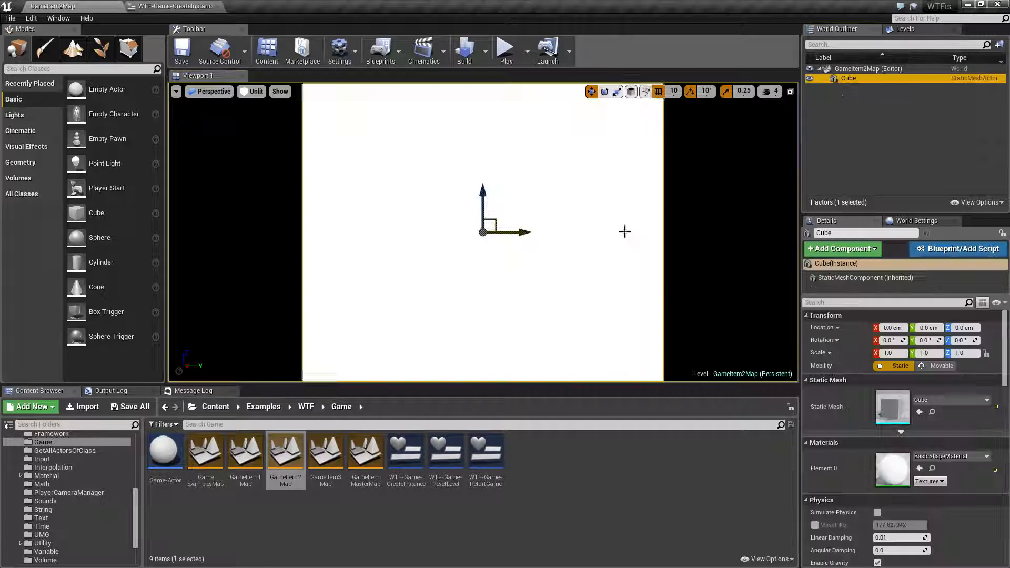
double_click(325, 451)
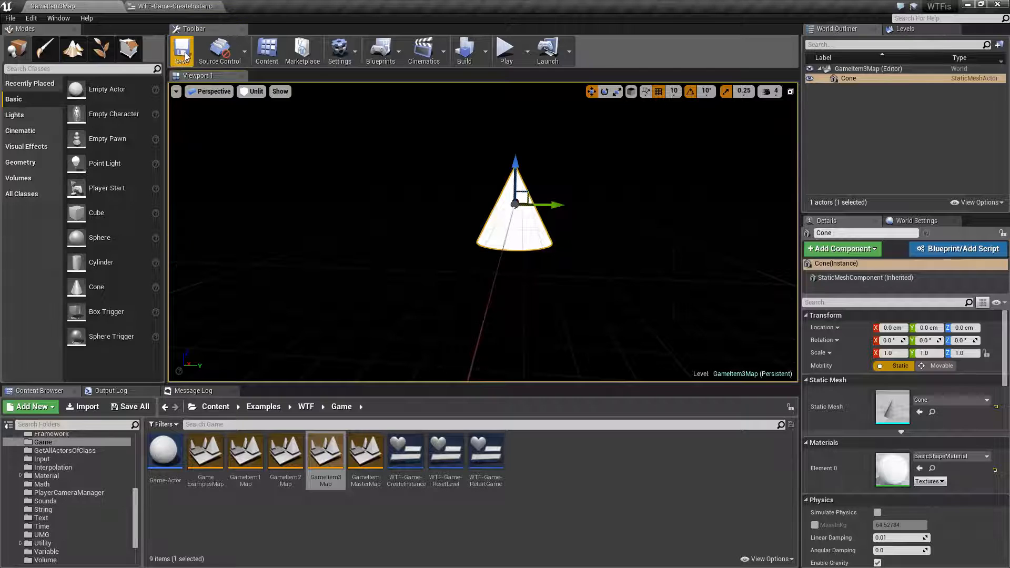
double_click(365, 450)
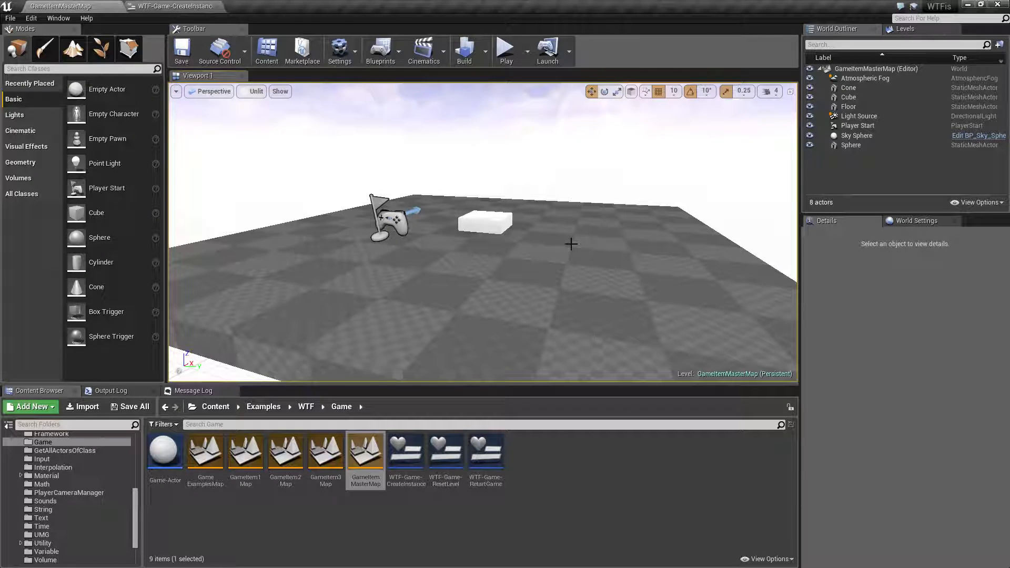
click(903, 29)
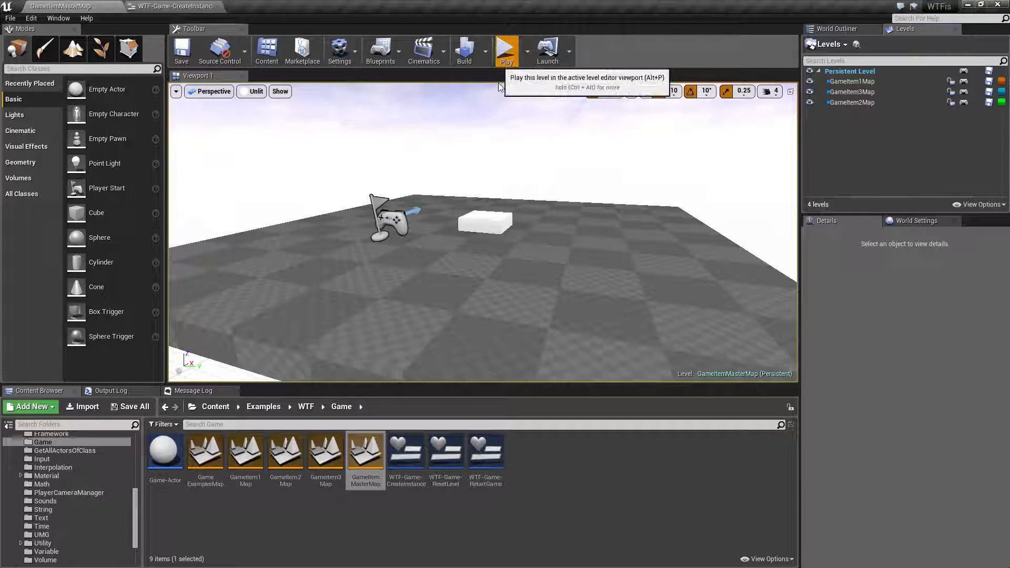
click(506, 50)
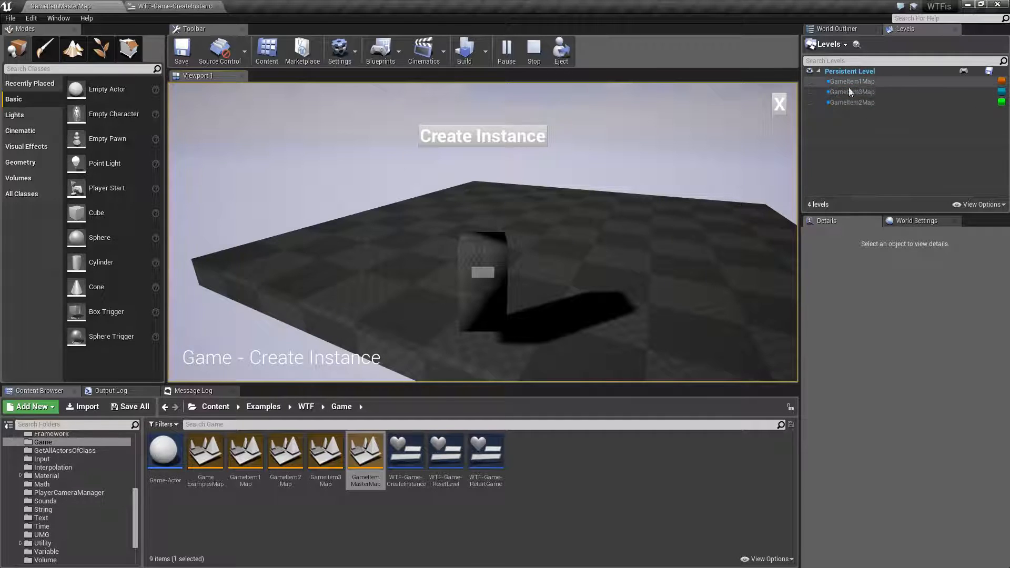
click(835, 28)
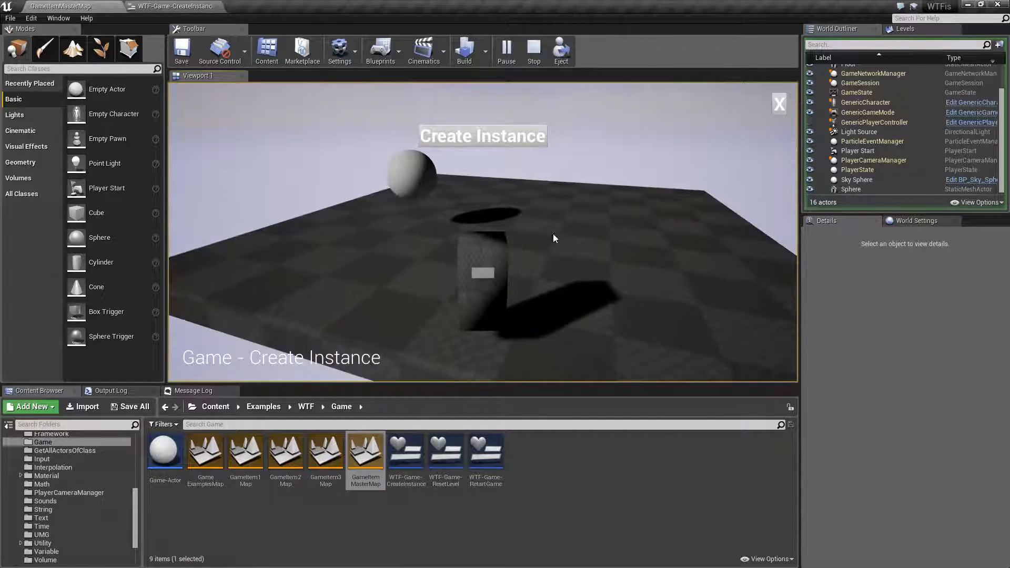
mouse_move(567, 252)
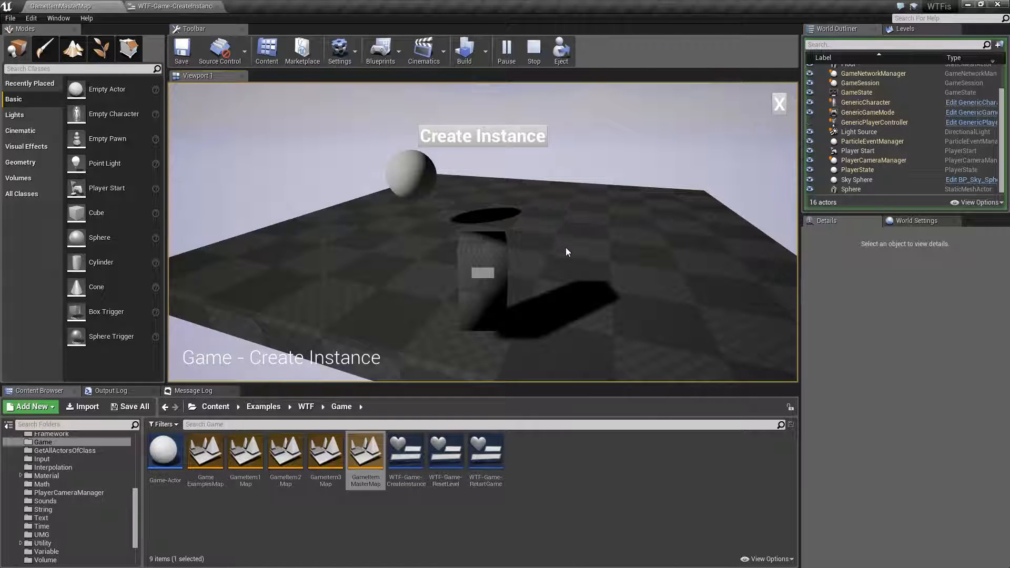
click(482, 136)
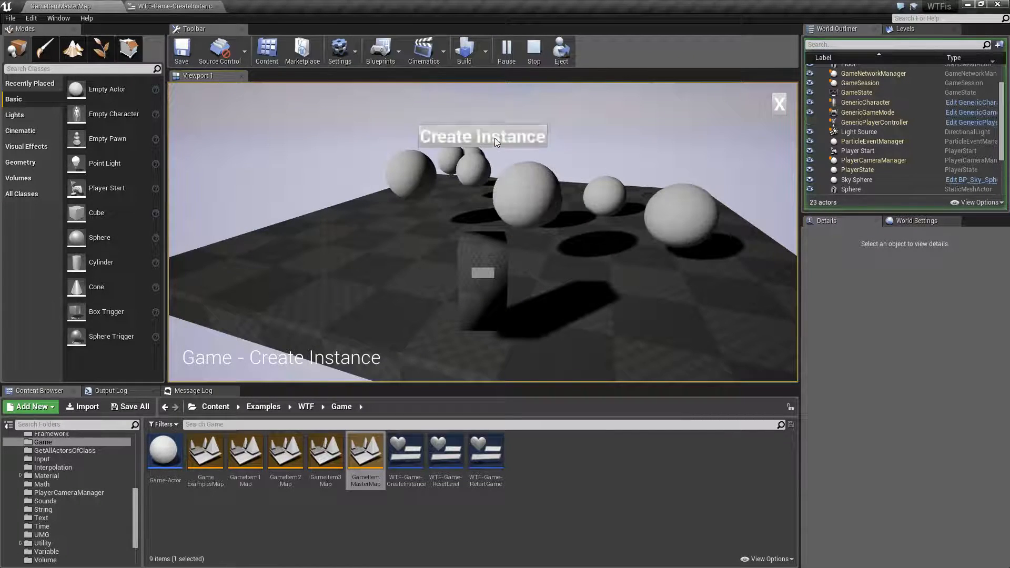
click(482, 137)
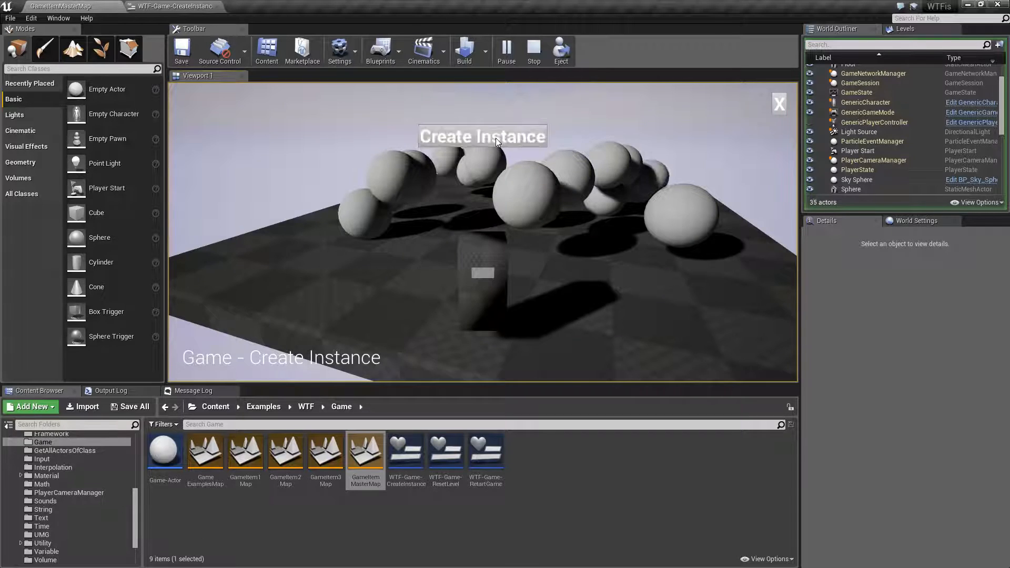
click(482, 136)
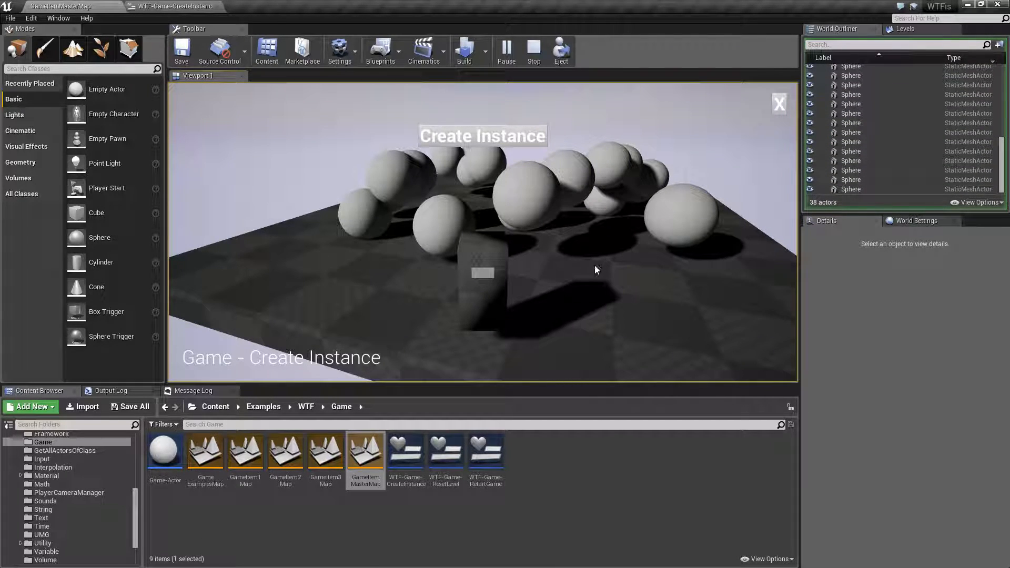
mouse_move(245, 451)
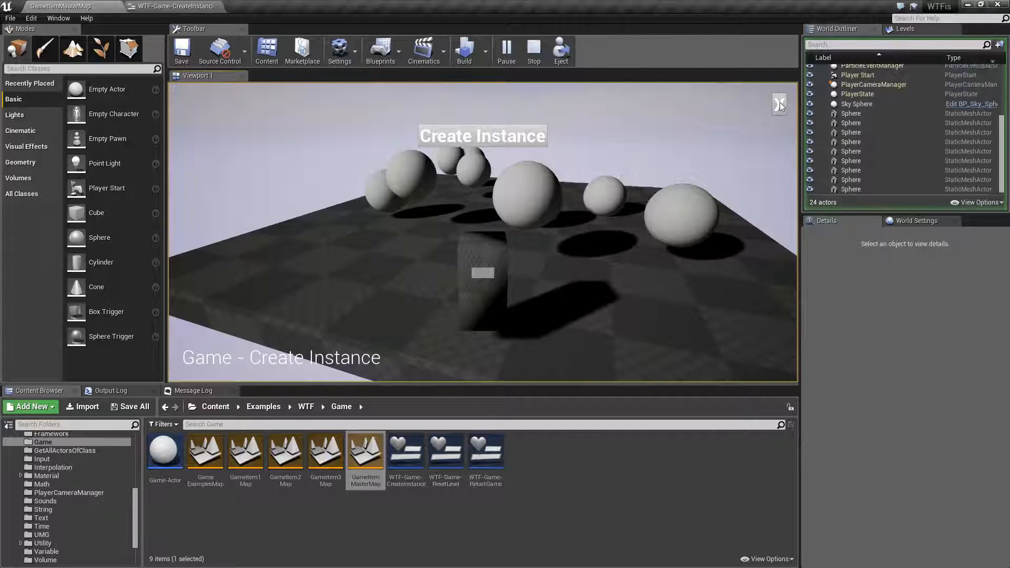
click(534, 51)
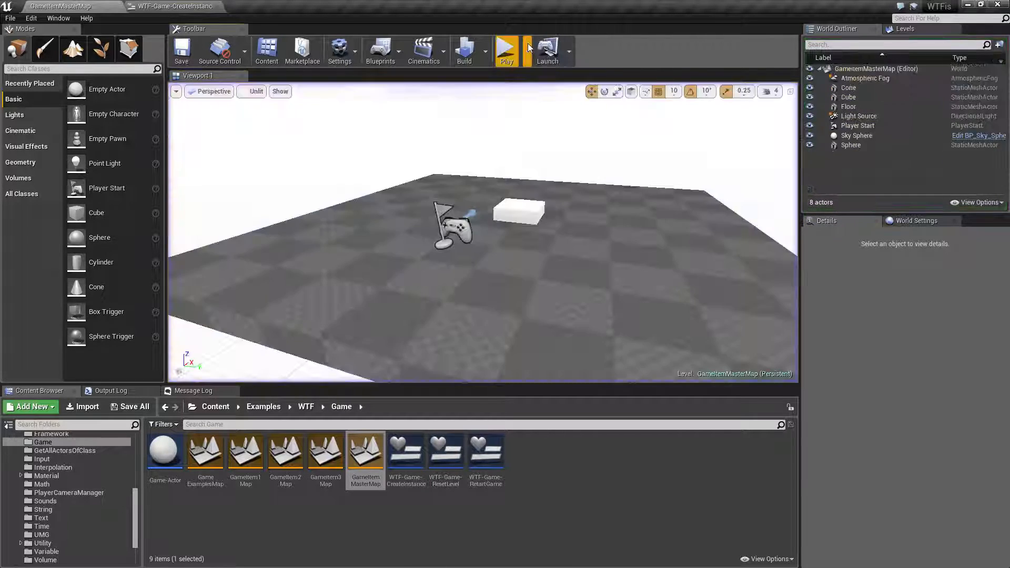
Open the WTF-Game-CreateInstance graph and search 'create insta' and 'get streaming' with Context Sensitive off.
click(171, 6)
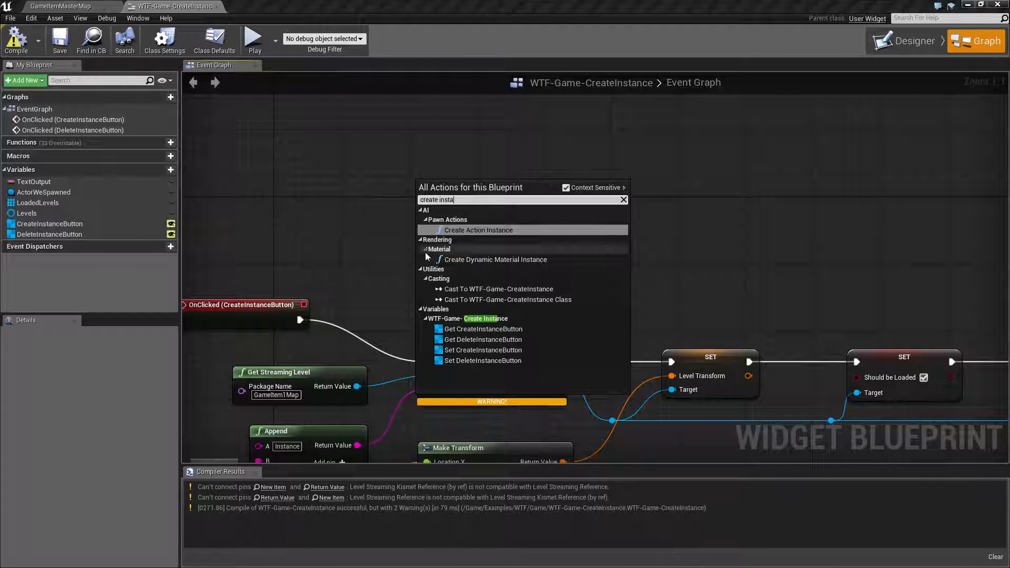
mouse_move(479, 313)
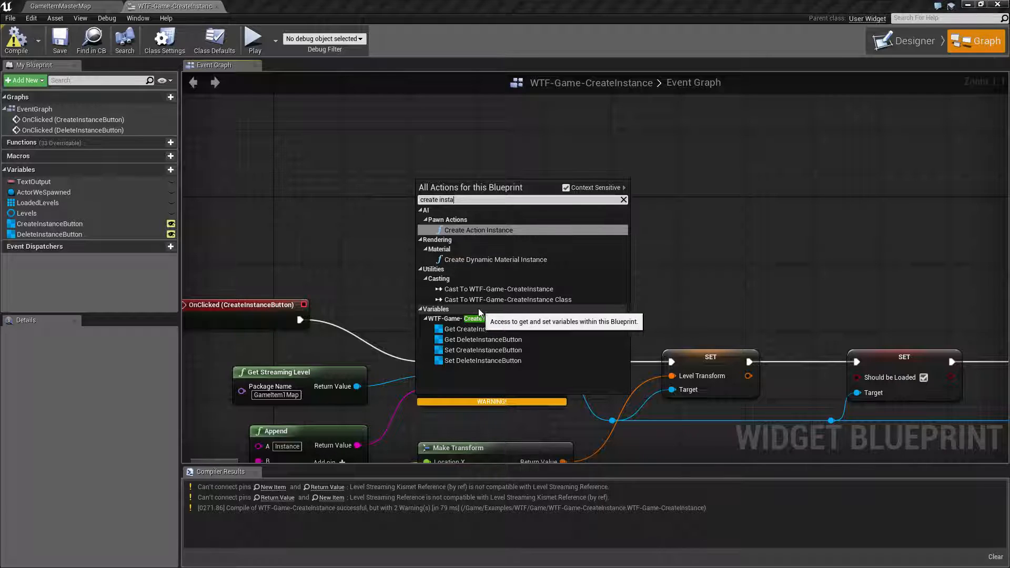
click(561, 188)
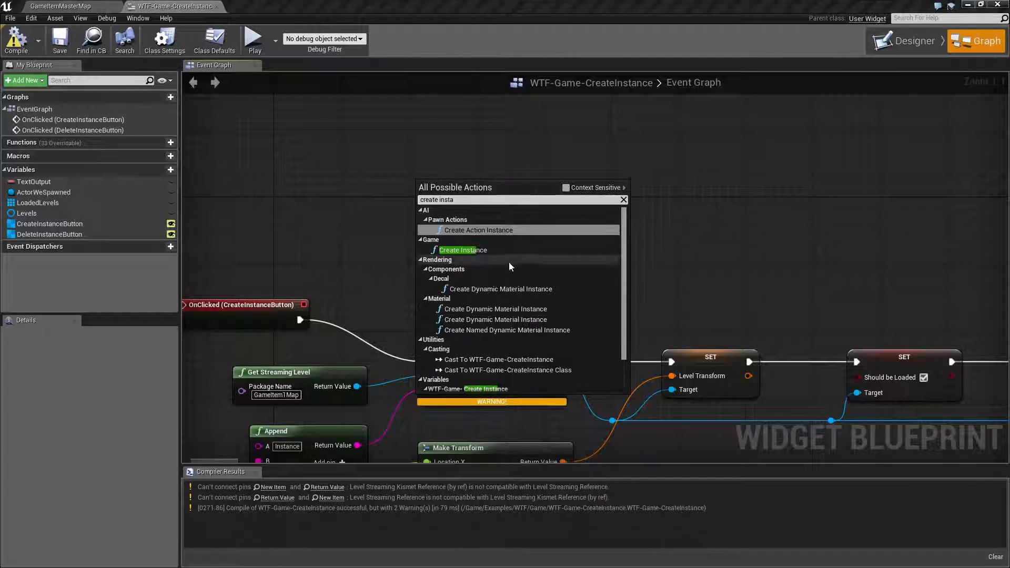
mouse_move(462, 249)
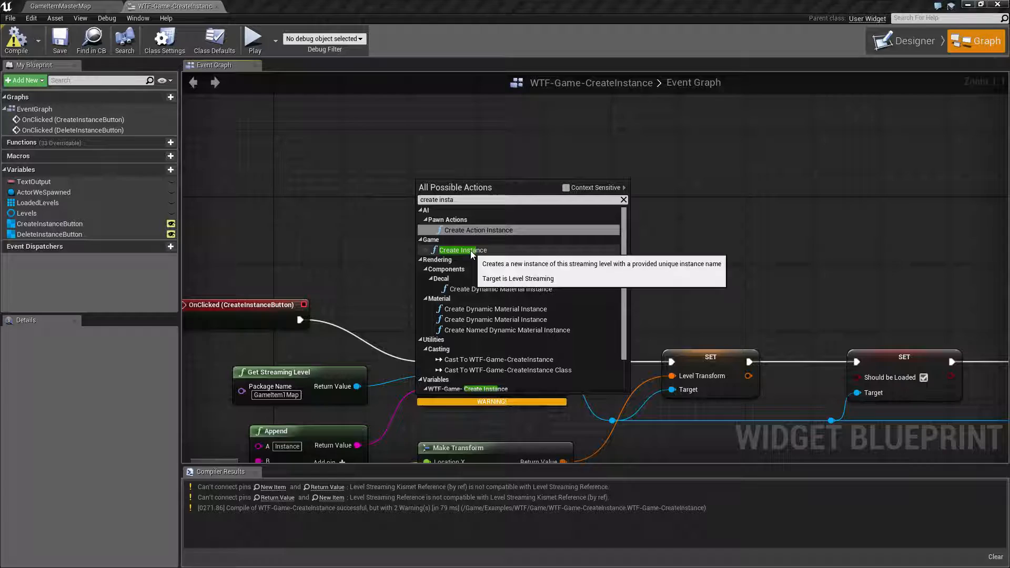
click(462, 249)
text(get streaming)
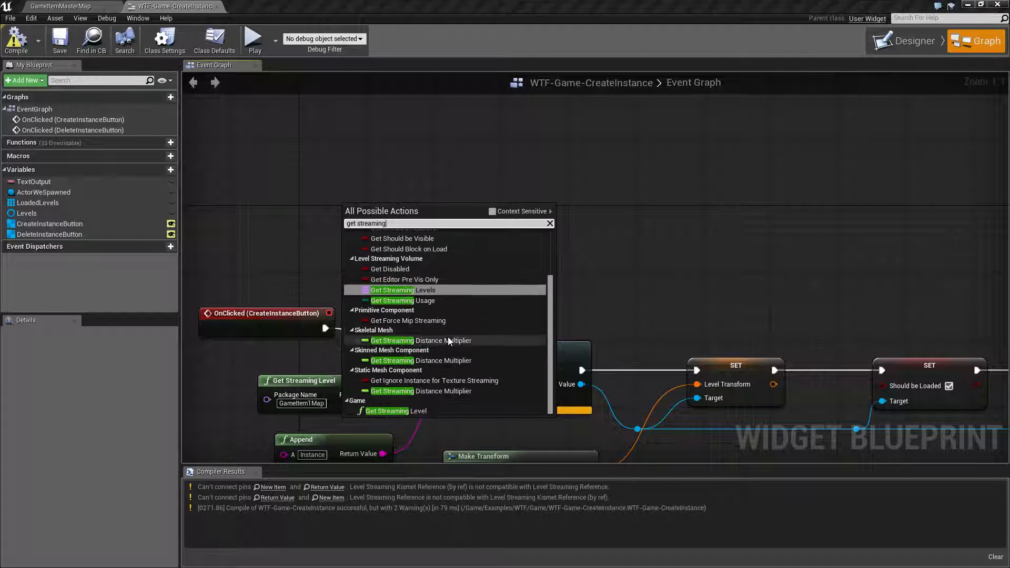
Add a Create Instance node from the empty Get Streaming Level node's Return Value.
click(392, 410)
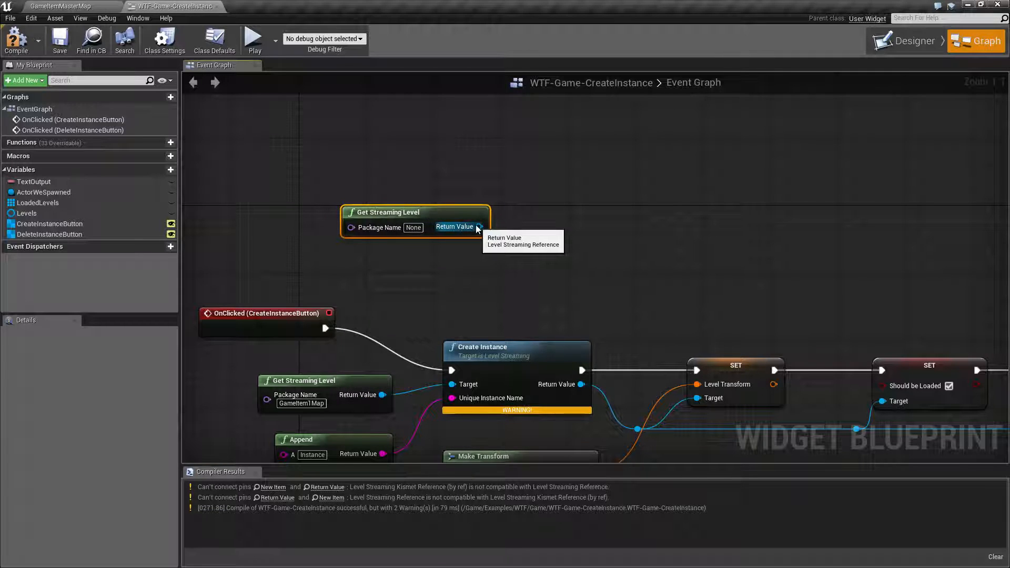
drag(478, 227, 515, 196)
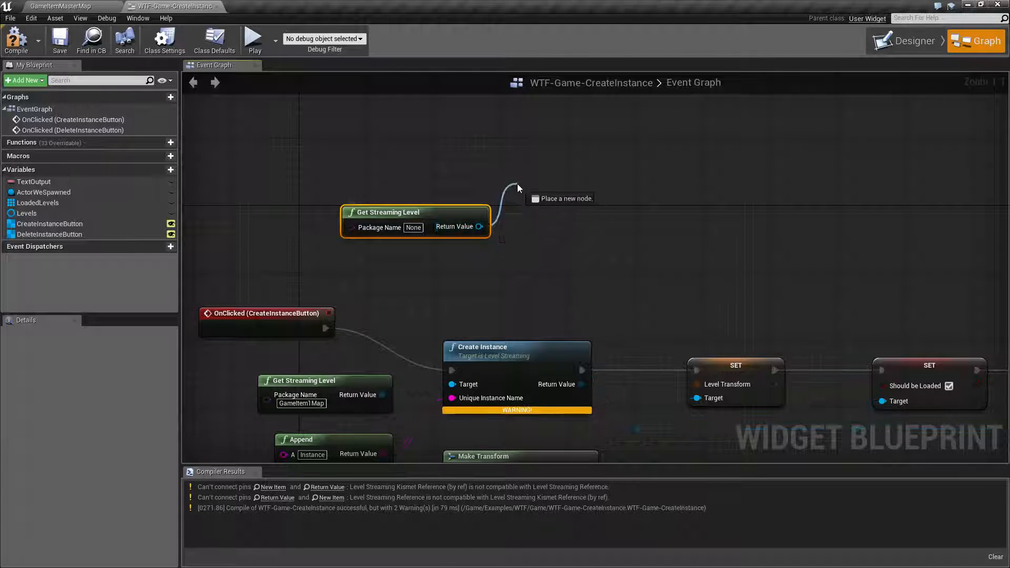
text(create instance)
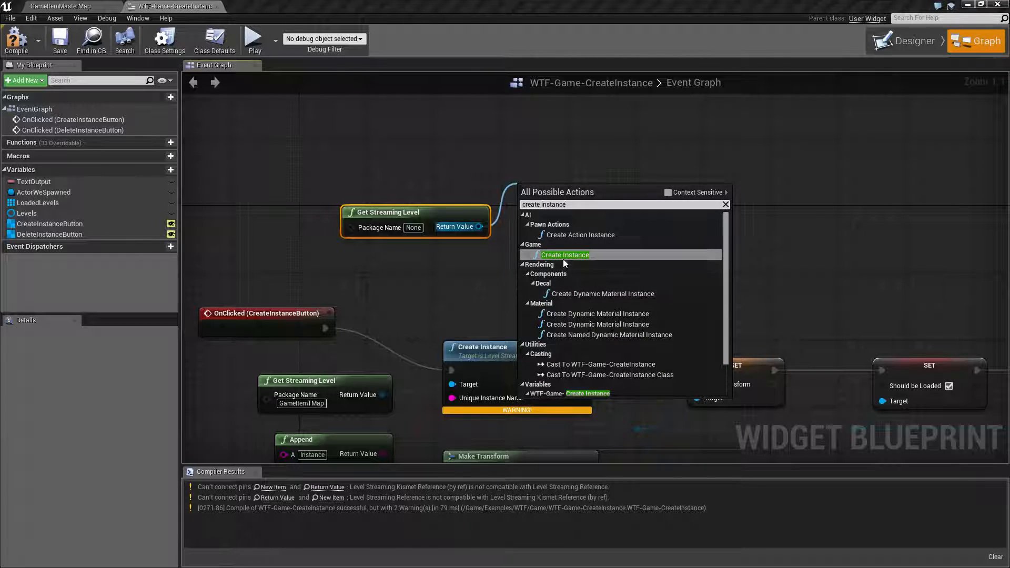
click(565, 254)
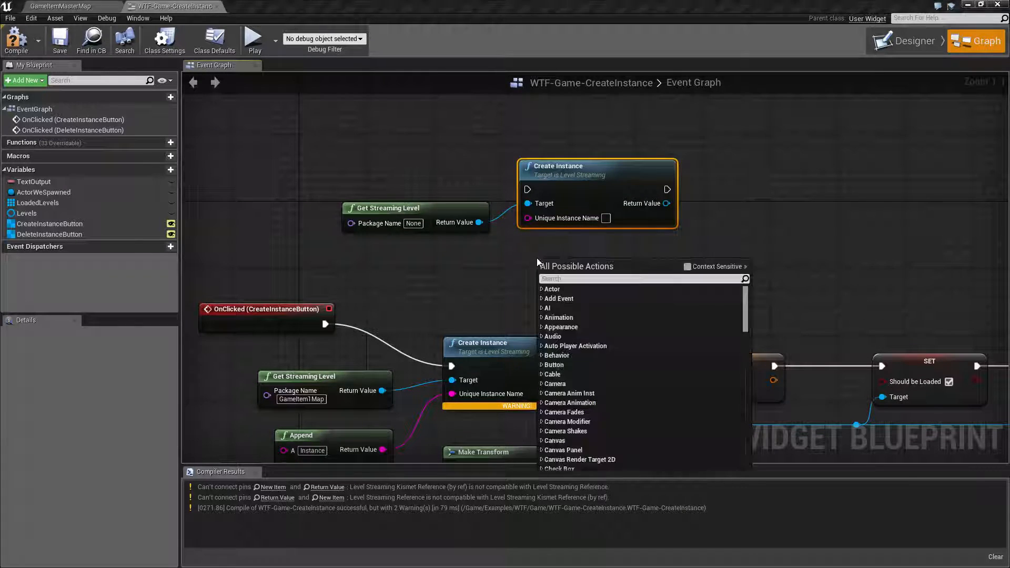
click(687, 267)
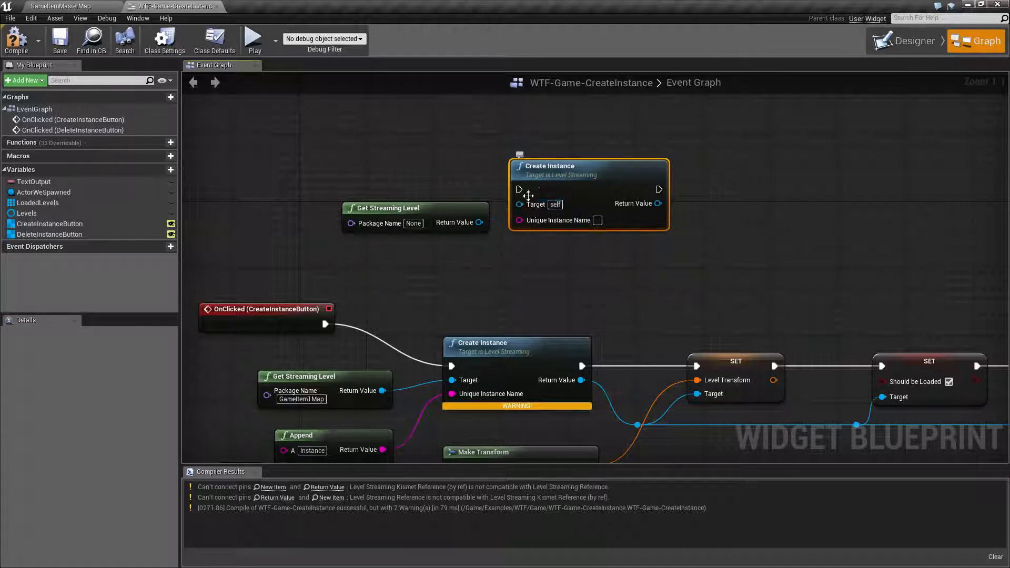
mouse_move(548, 184)
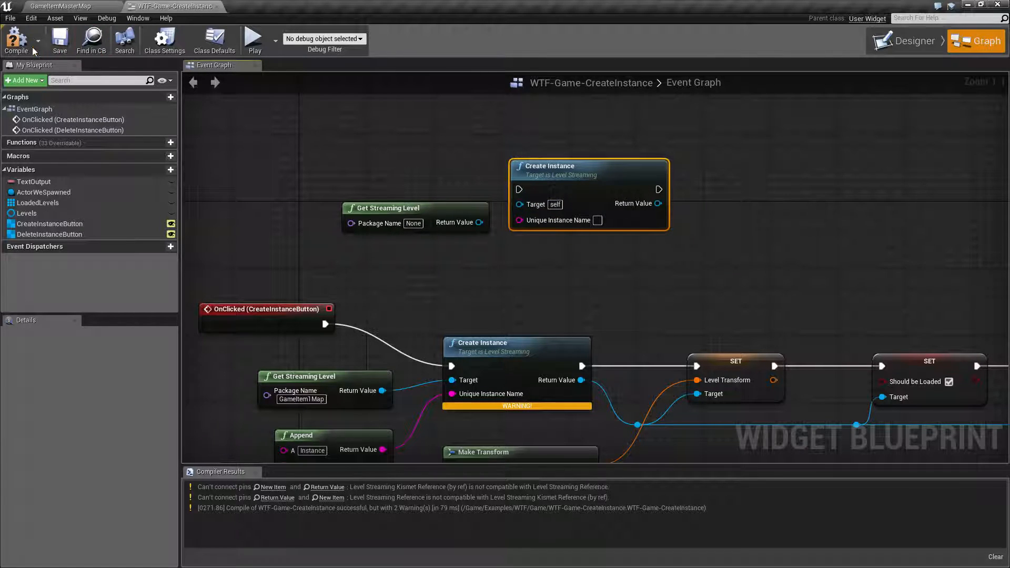
Compile the widget blueprint.
click(15, 39)
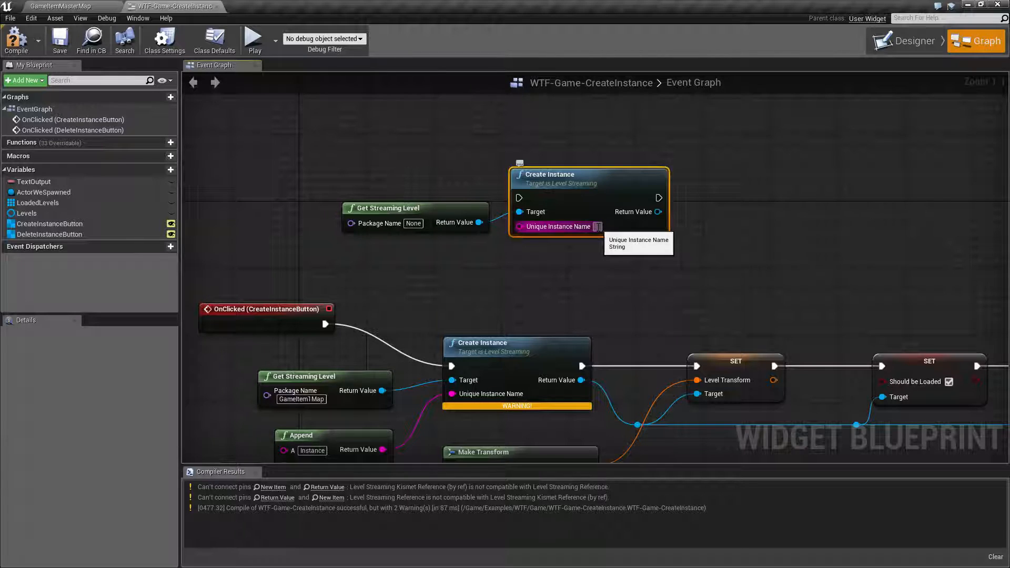
mouse_move(582, 276)
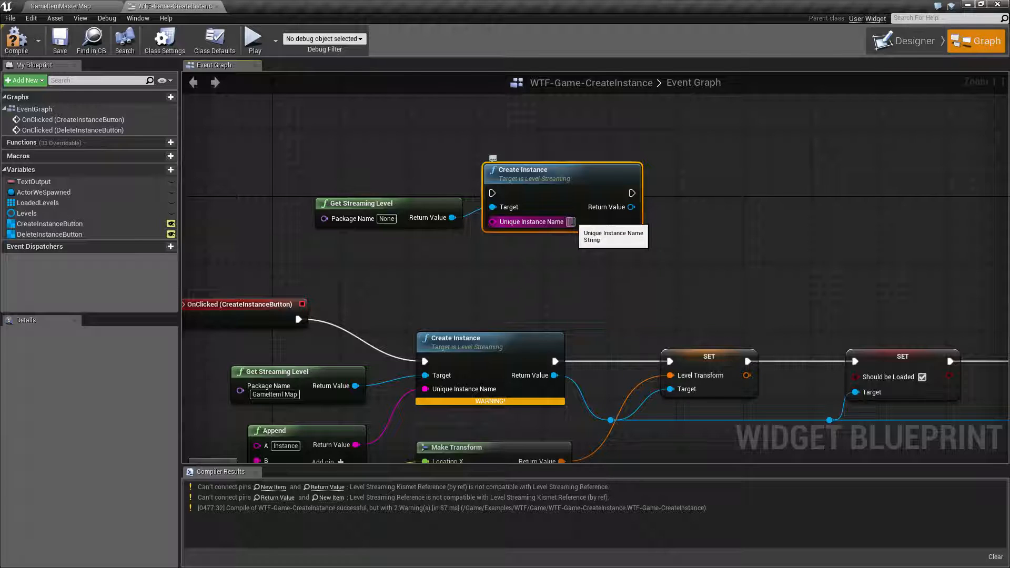
mouse_move(491, 271)
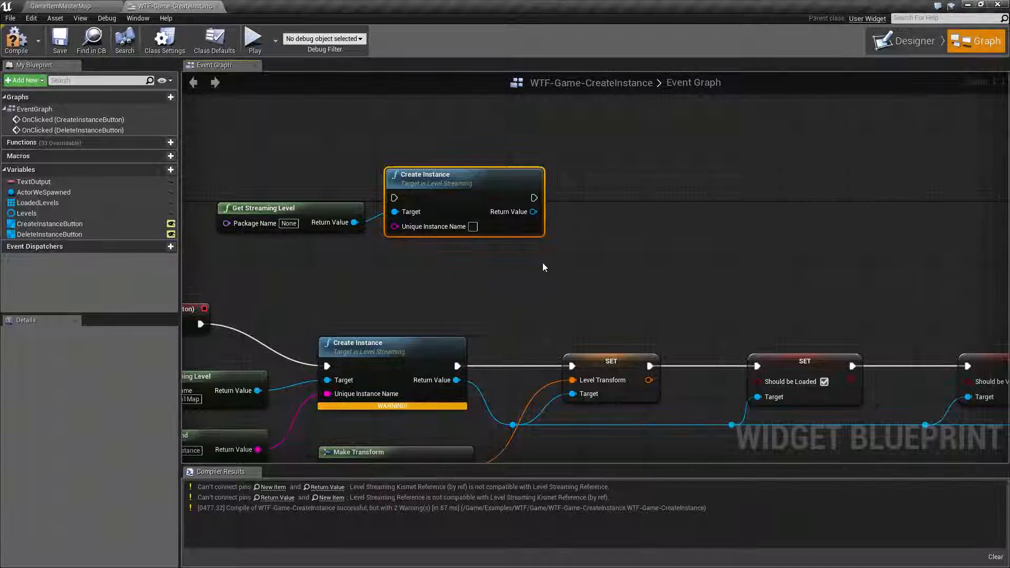
mouse_move(512, 212)
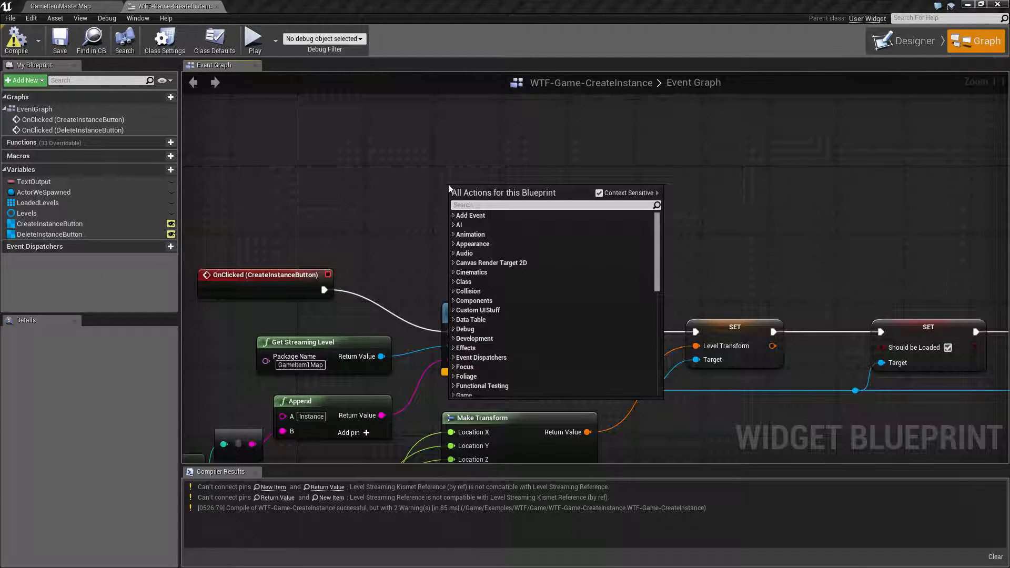
text(stream level)
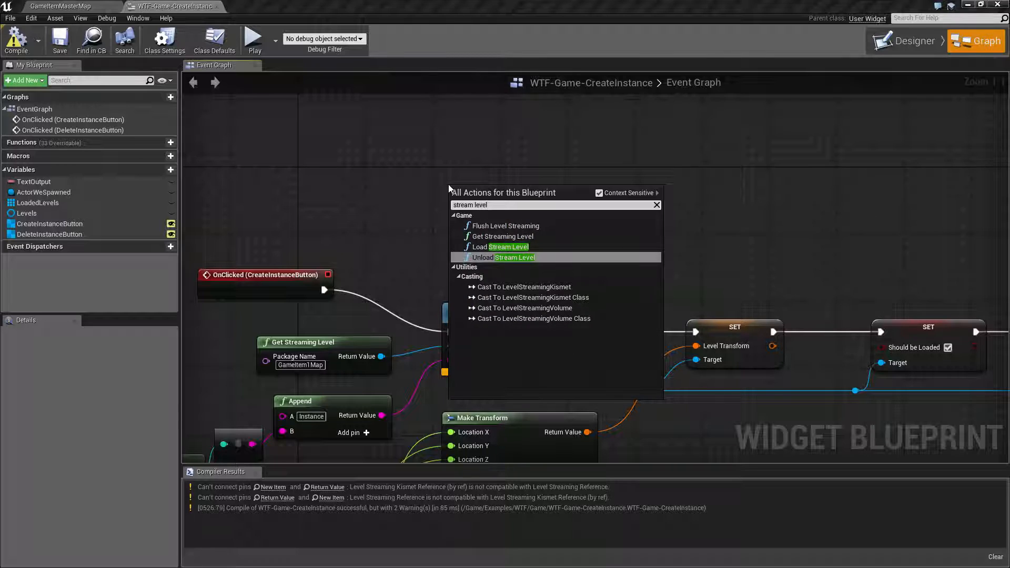
click(502, 246)
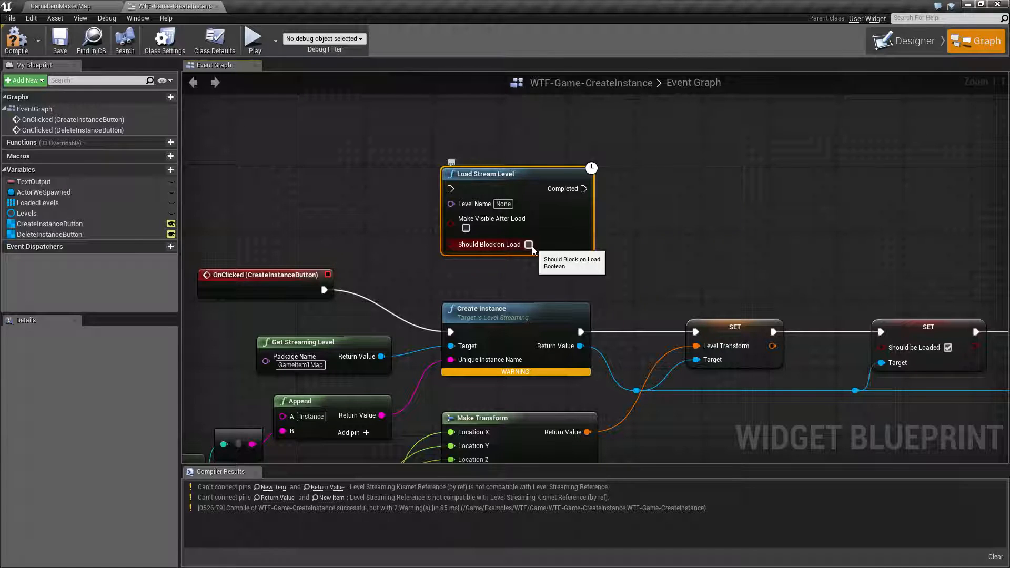
mouse_move(530, 186)
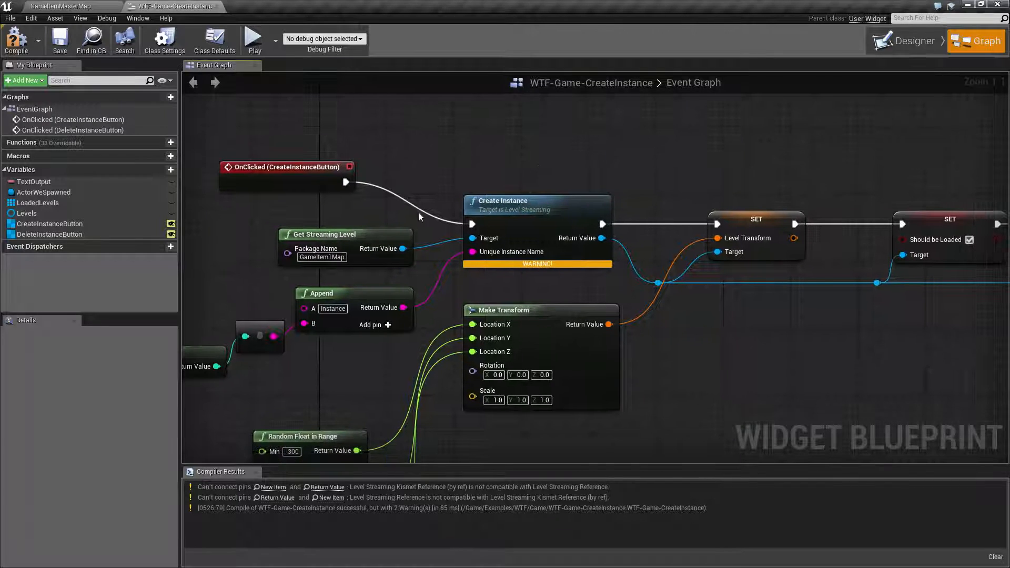
mouse_move(348, 234)
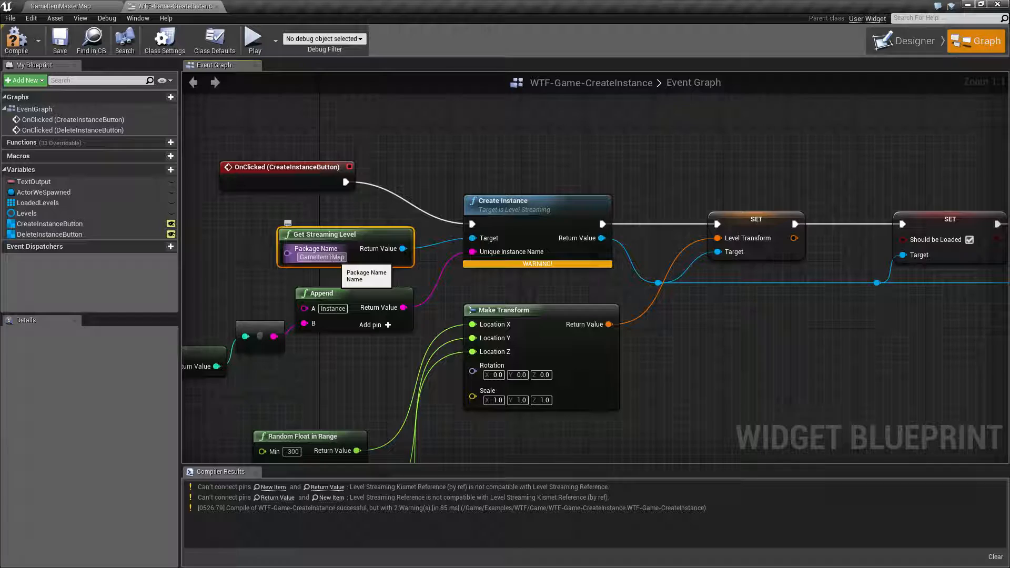
mouse_move(403, 249)
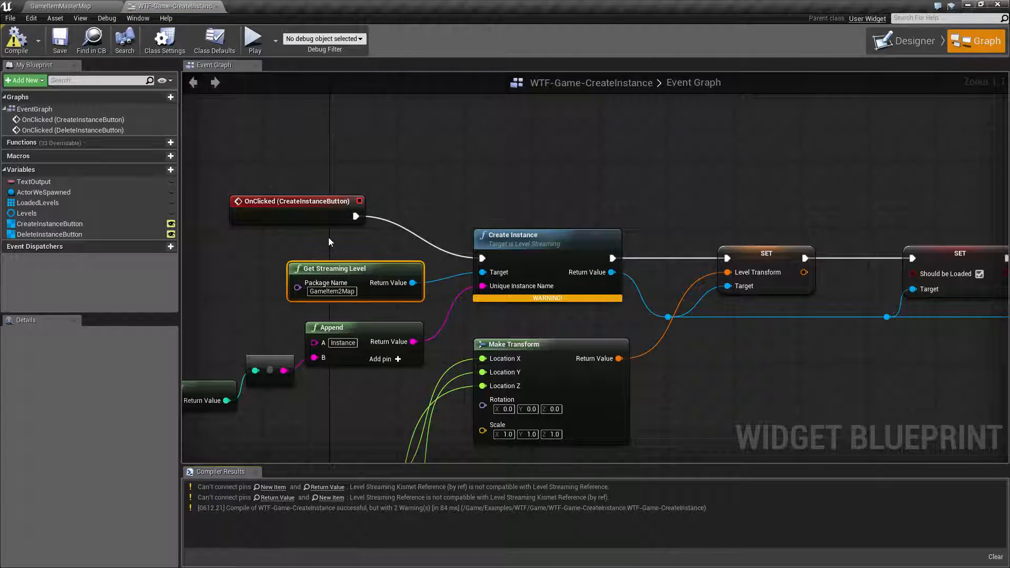
mouse_move(262, 282)
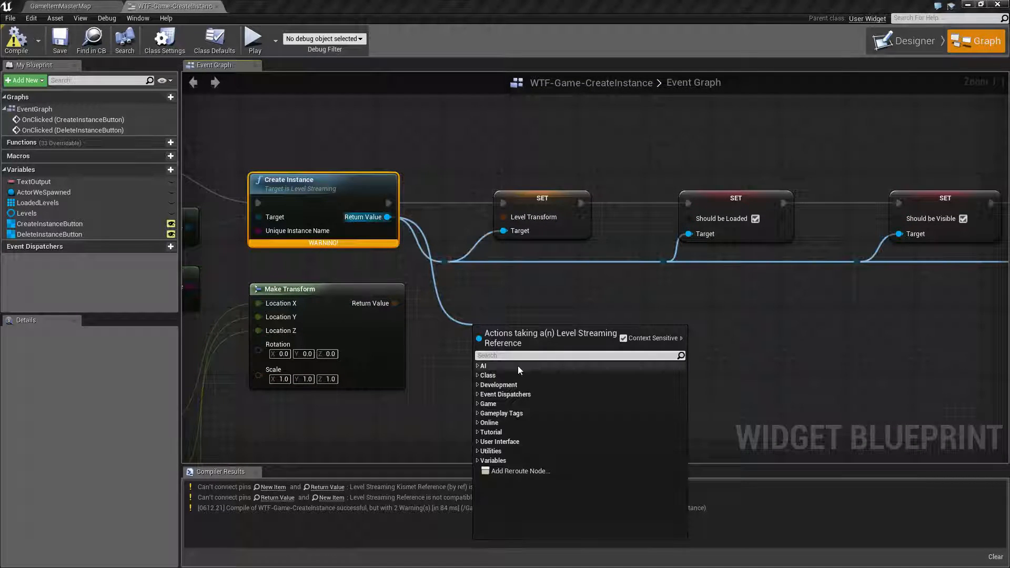
click(489, 403)
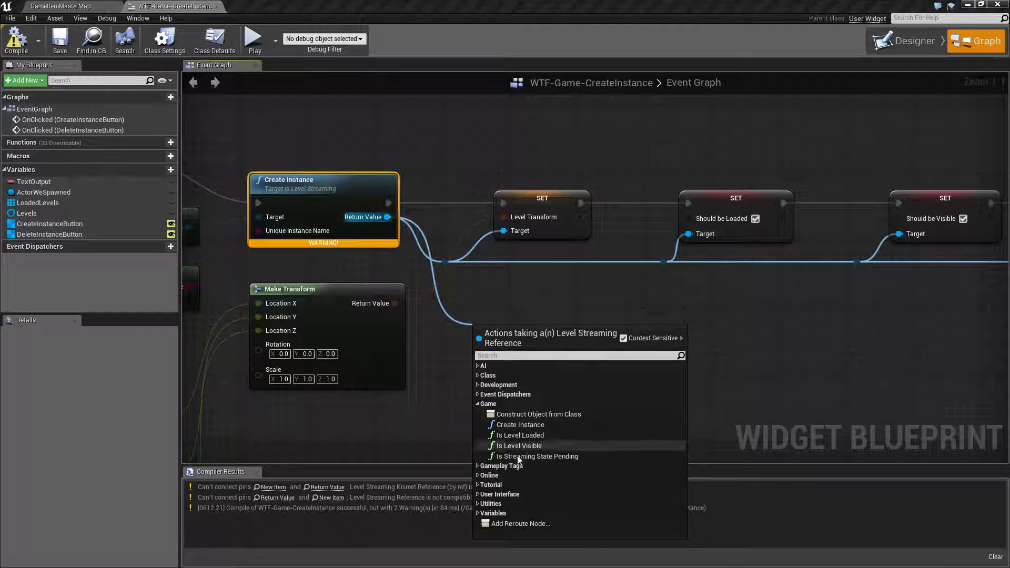
mouse_move(516, 435)
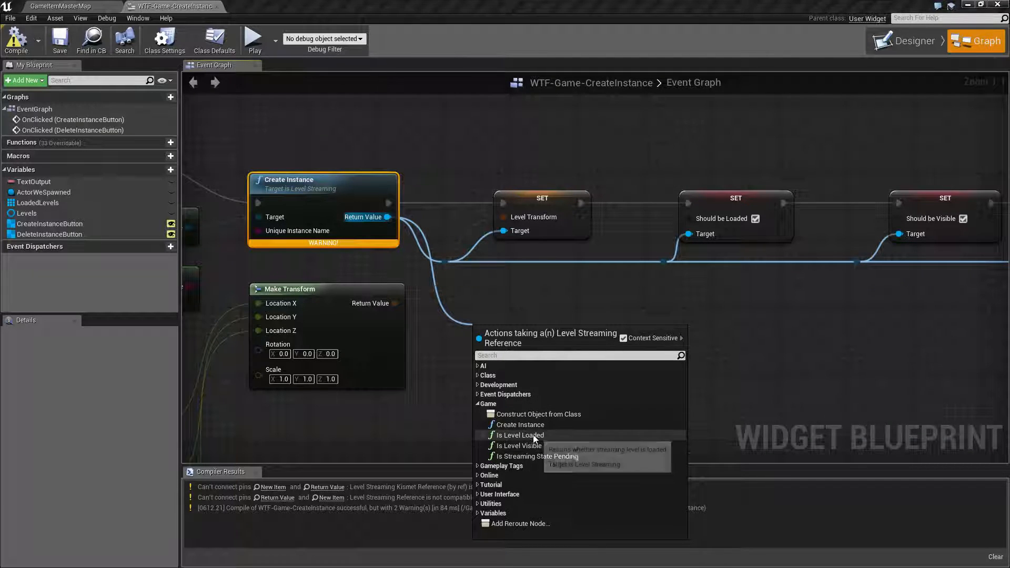
mouse_move(516, 445)
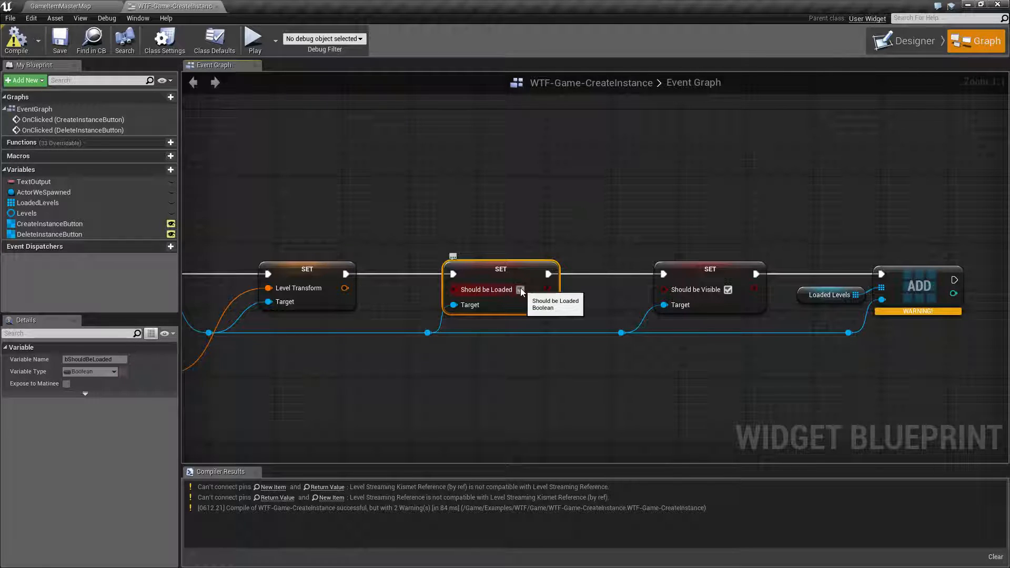
click(519, 289)
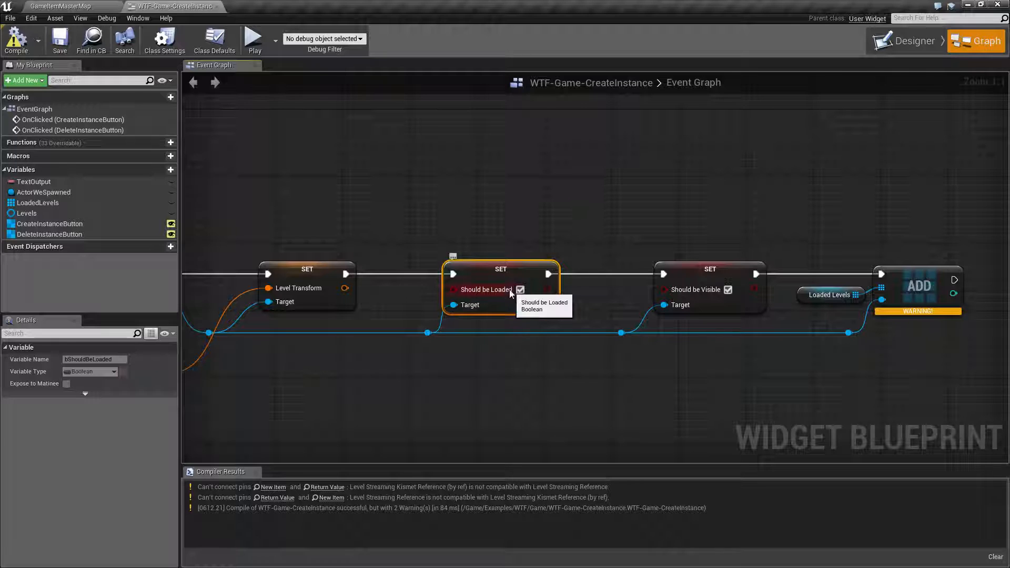
mouse_move(519, 295)
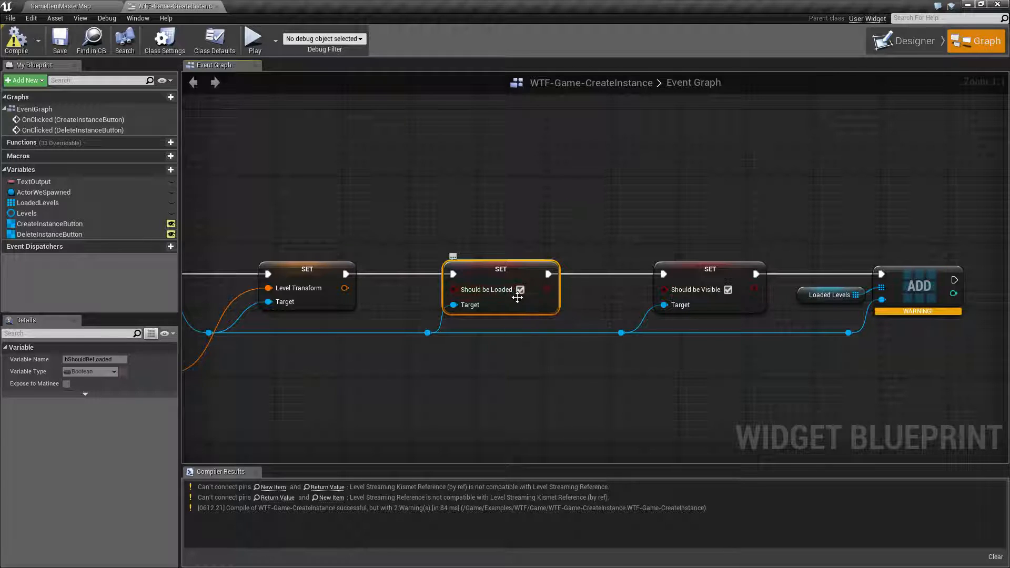
mouse_move(547, 348)
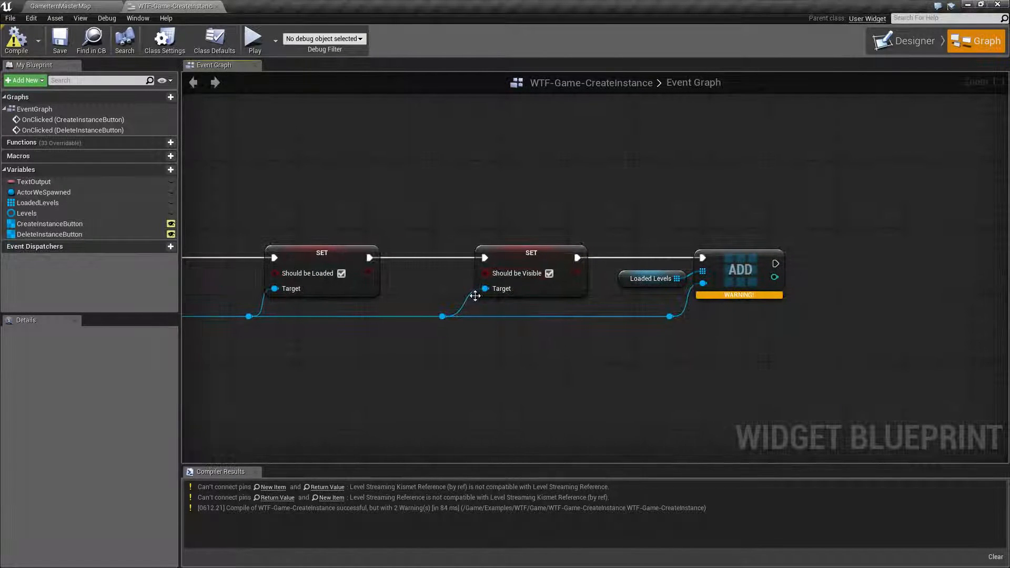
mouse_move(518, 273)
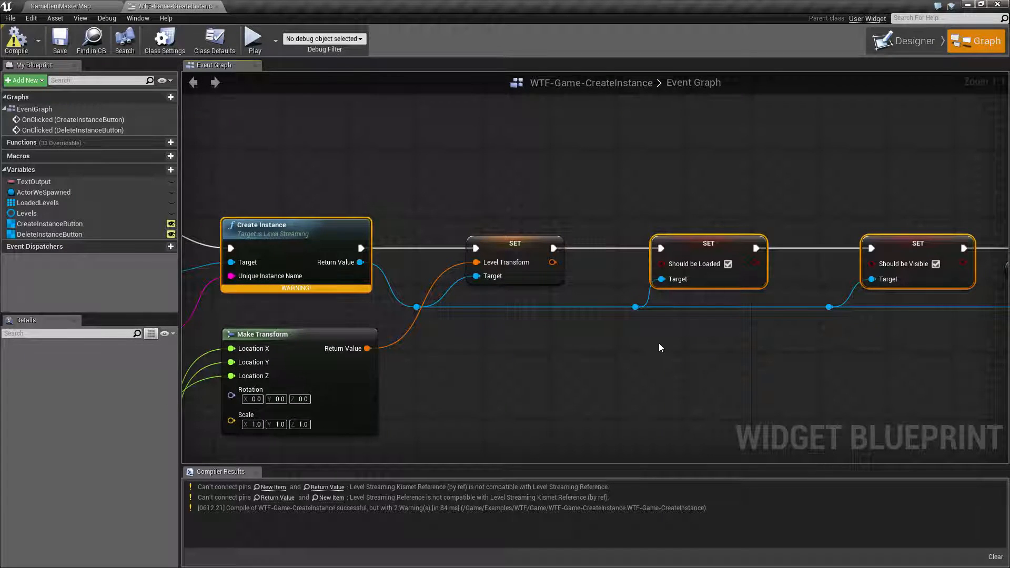
mouse_move(647, 360)
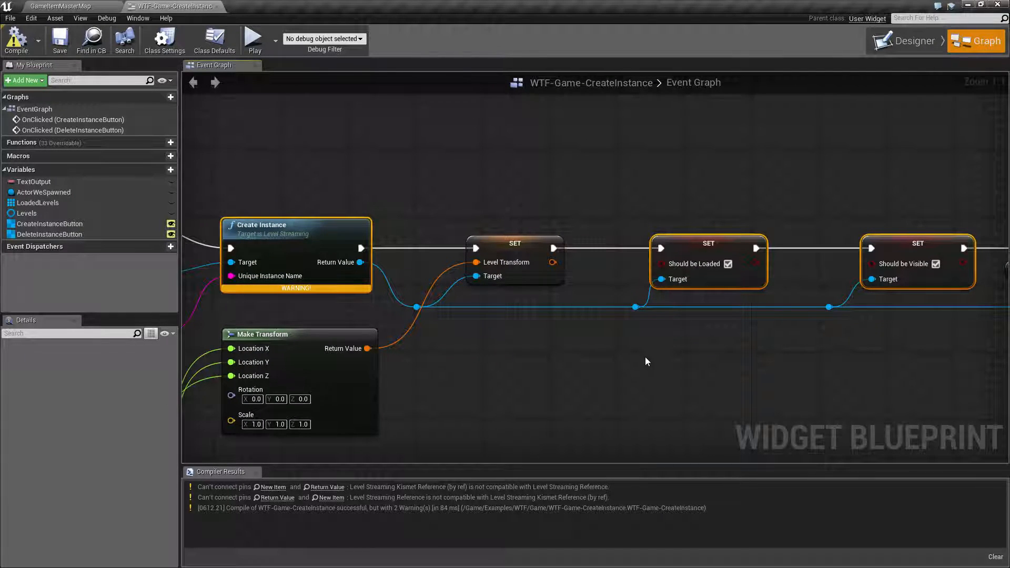
mouse_move(650, 362)
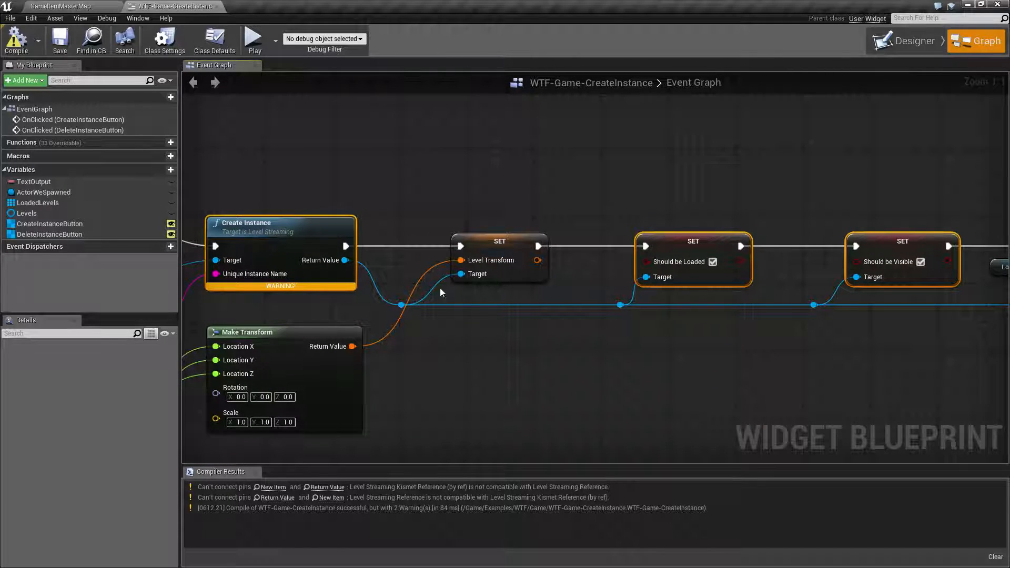
click(689, 366)
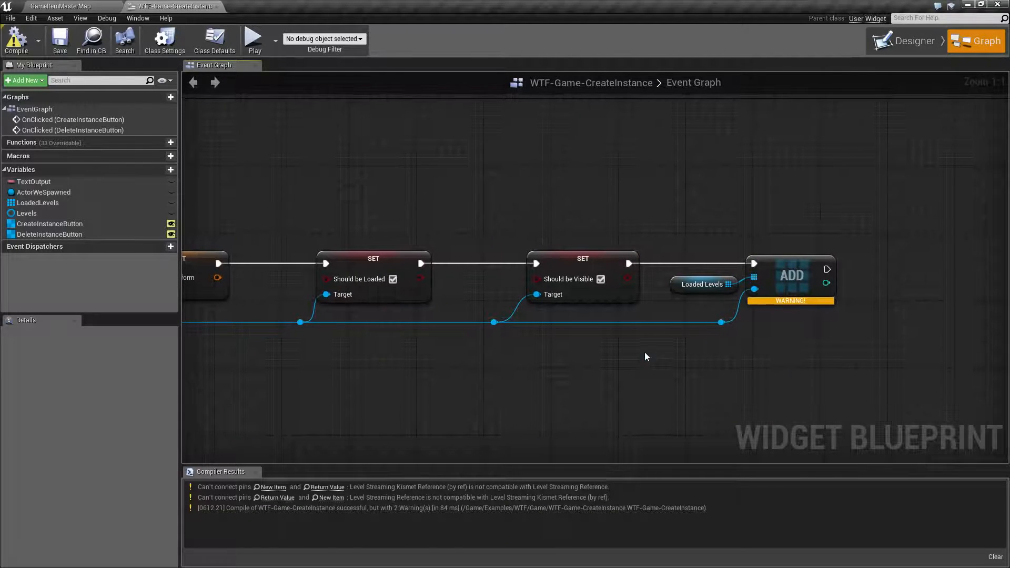
click(158, 169)
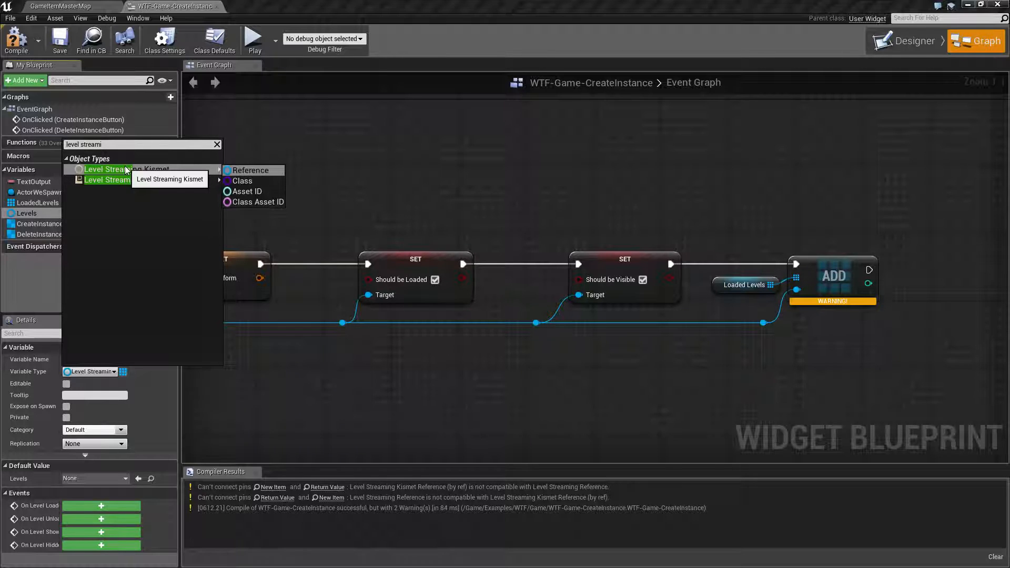
mouse_move(156, 189)
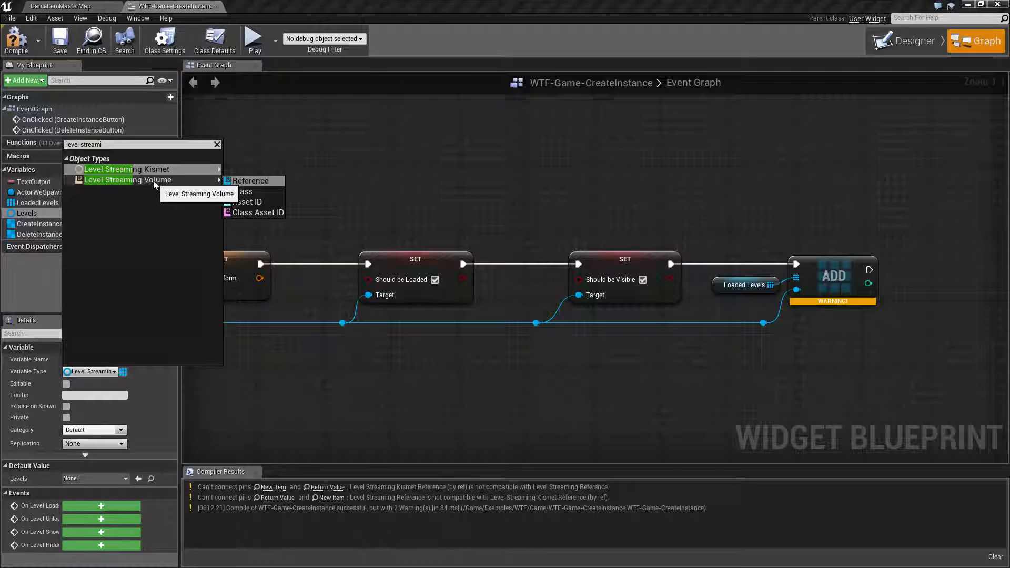
mouse_move(125, 169)
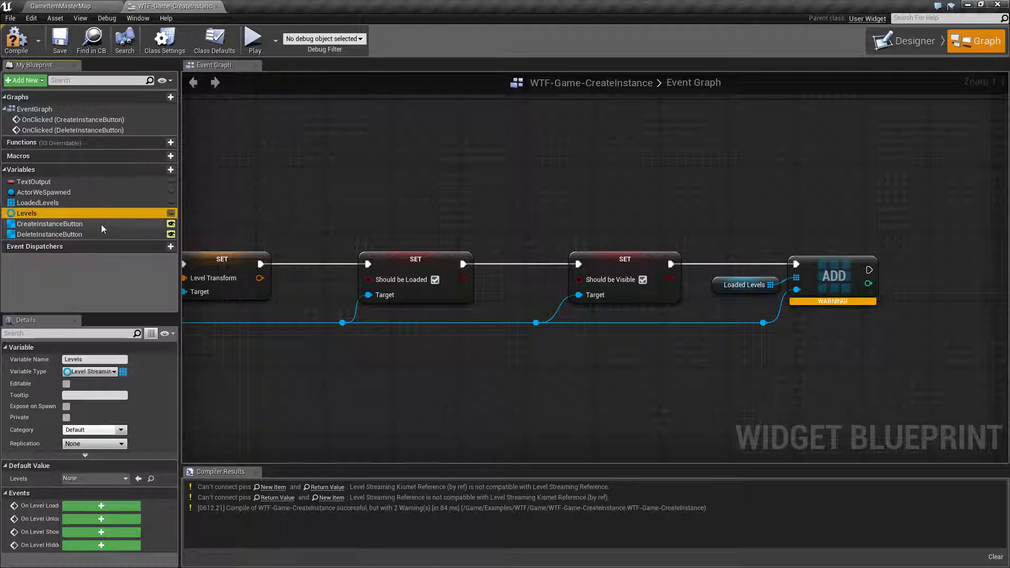
mouse_move(27, 213)
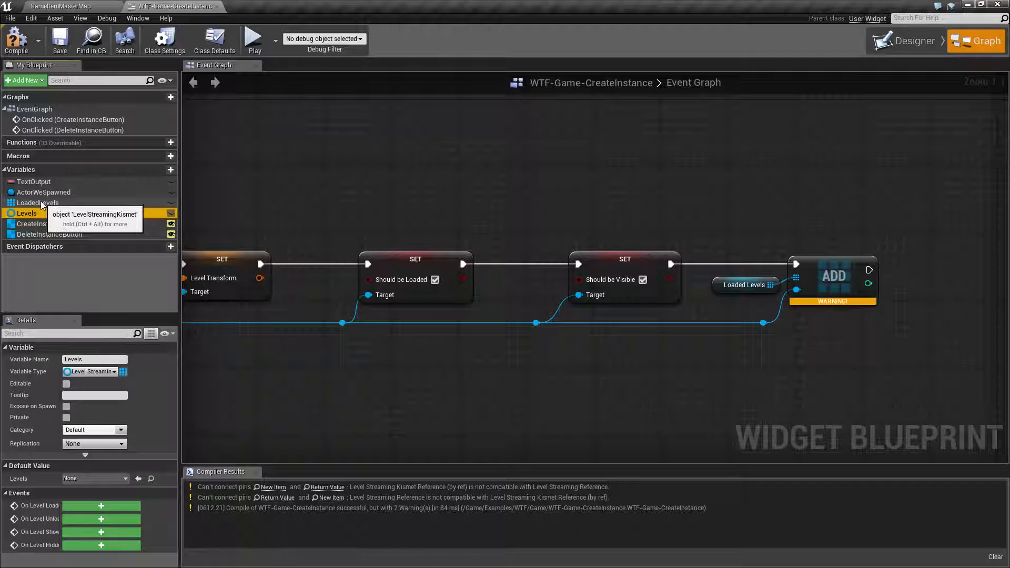
click(37, 202)
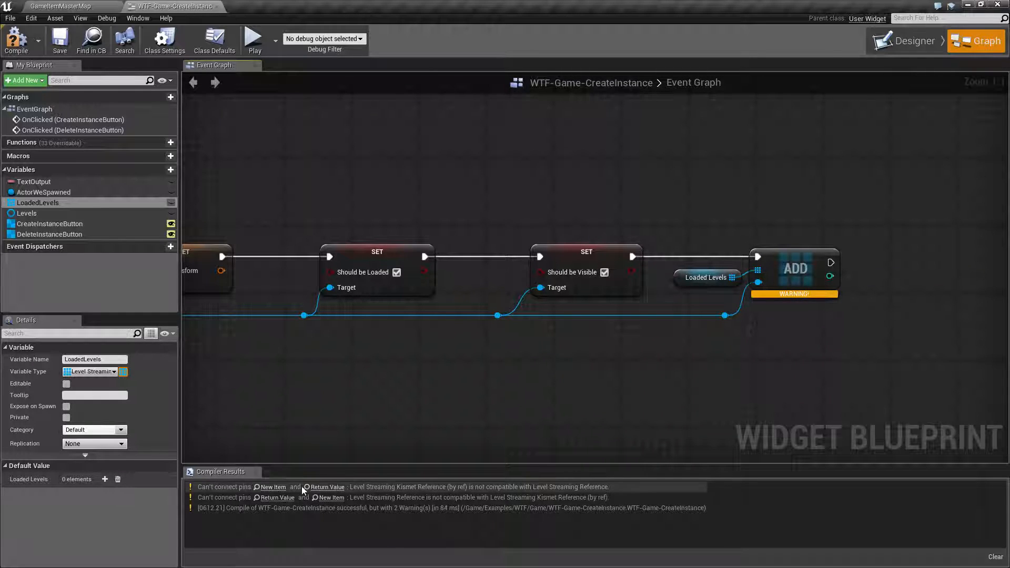
mouse_move(443, 488)
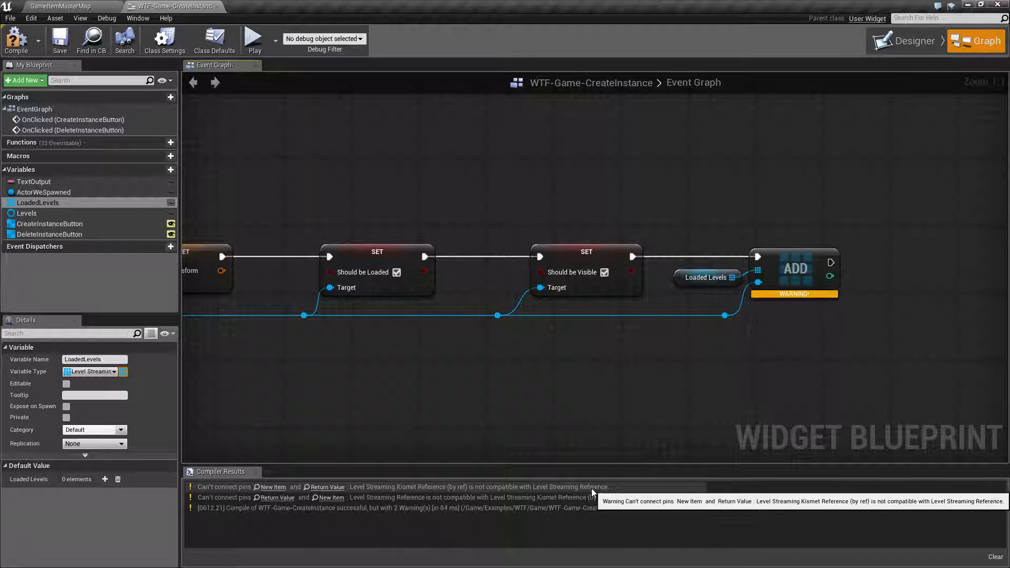
mouse_move(551, 458)
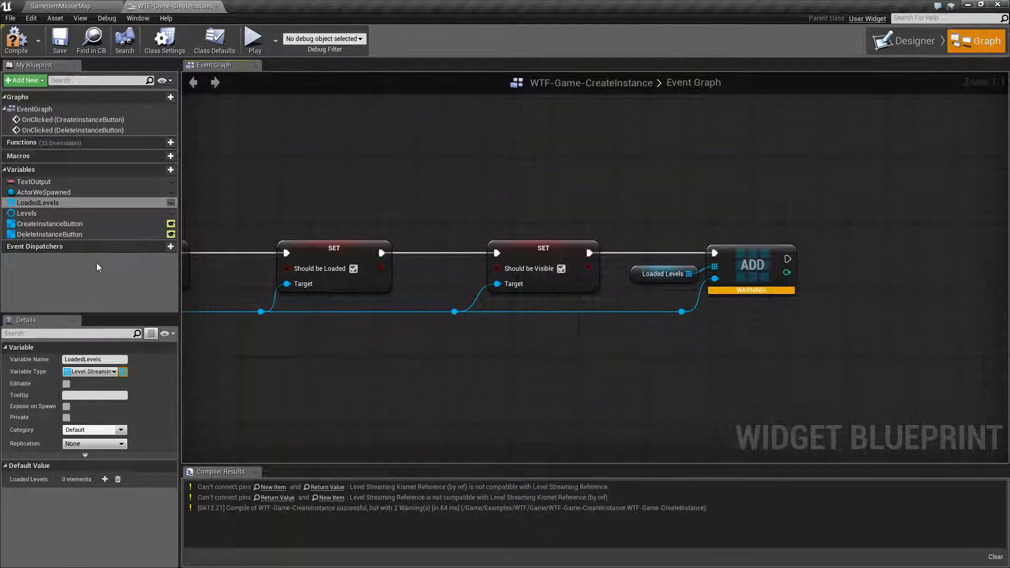
Change the Levels variable's type to Level Streaming, then compile the blueprint.
click(27, 212)
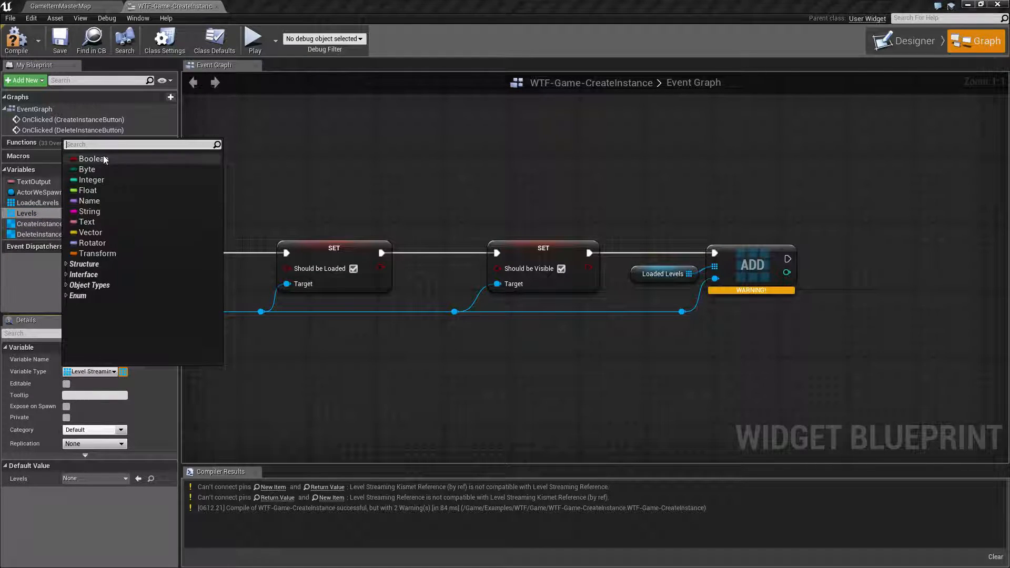
text(lev)
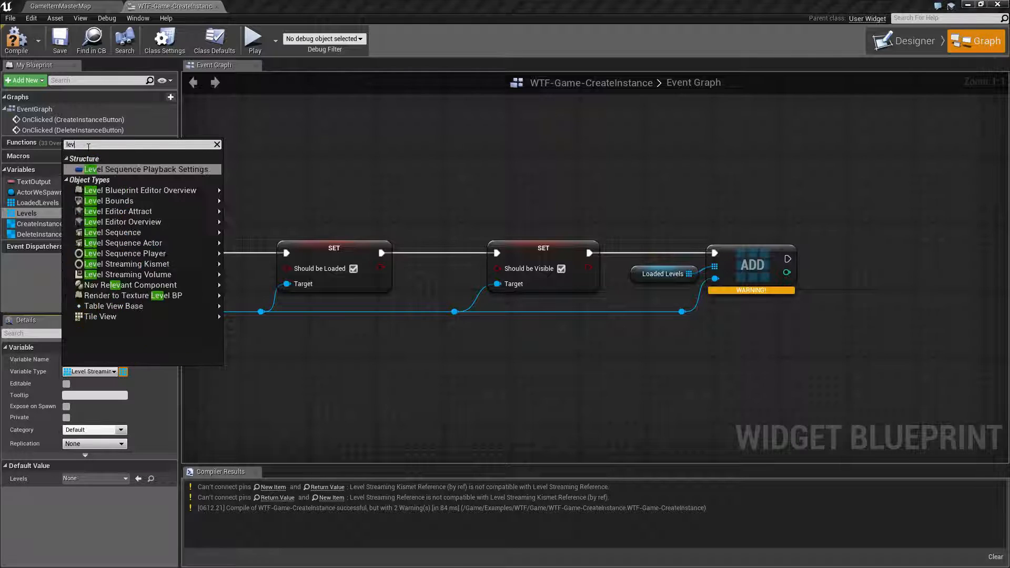
text(level strea)
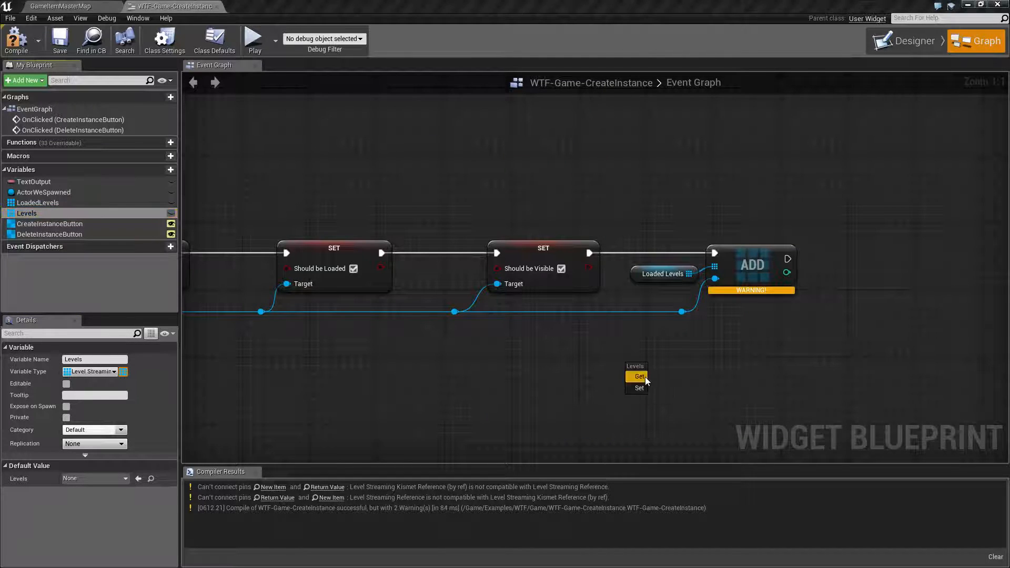
click(640, 377)
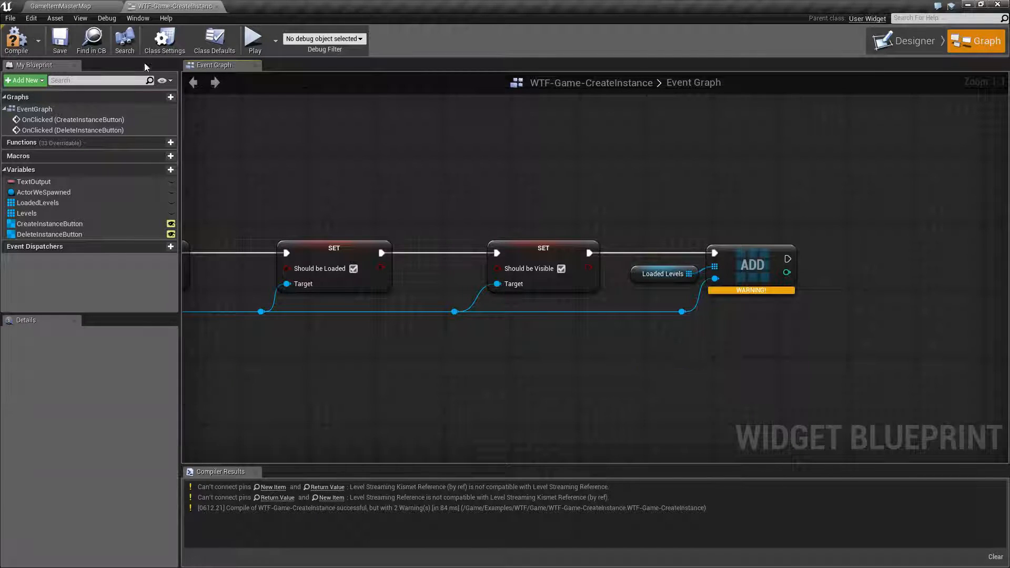
mouse_move(390, 199)
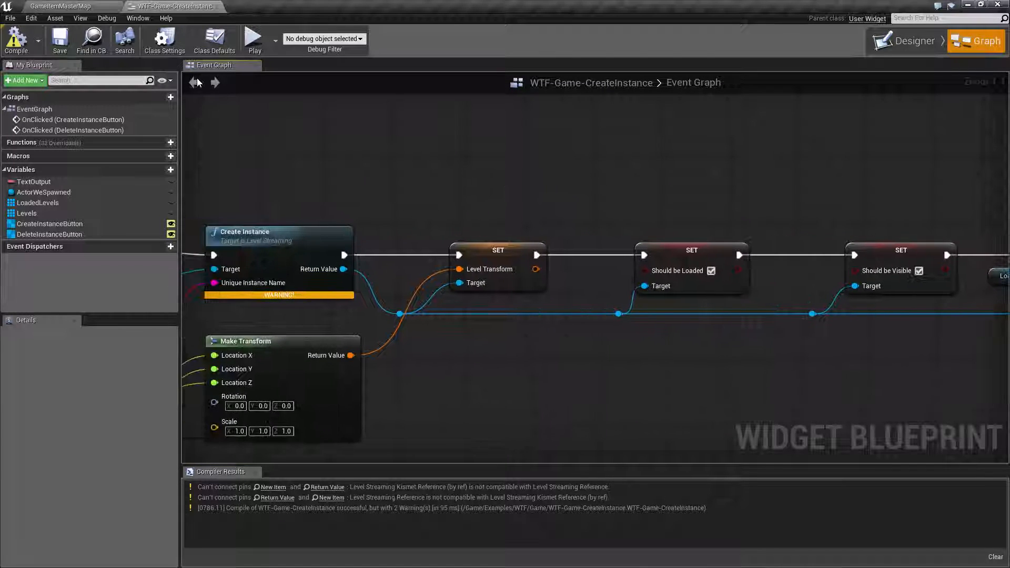
Start the game preview and press Create Instance several times to spawn cube map copies.
click(253, 39)
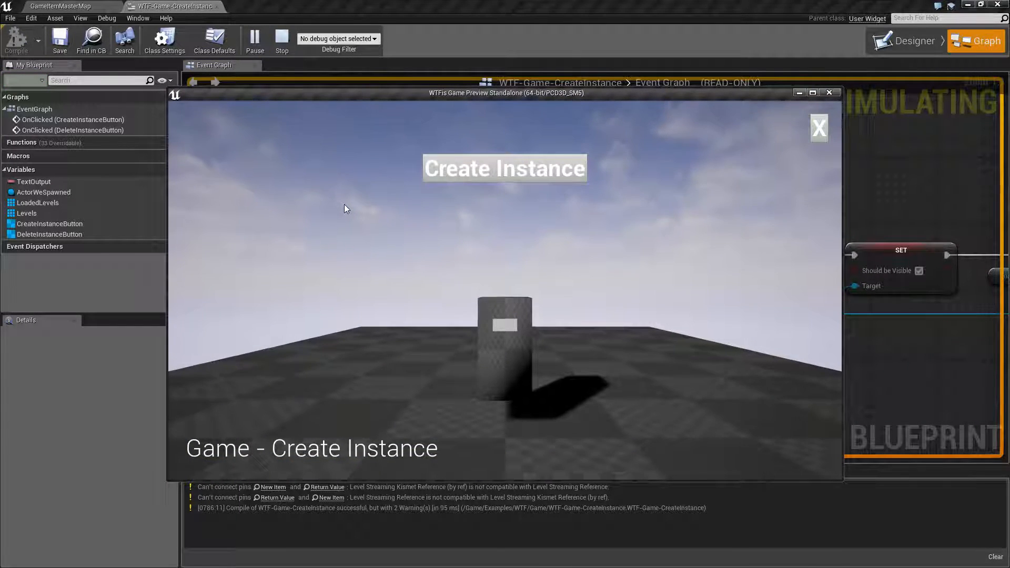
click(505, 168)
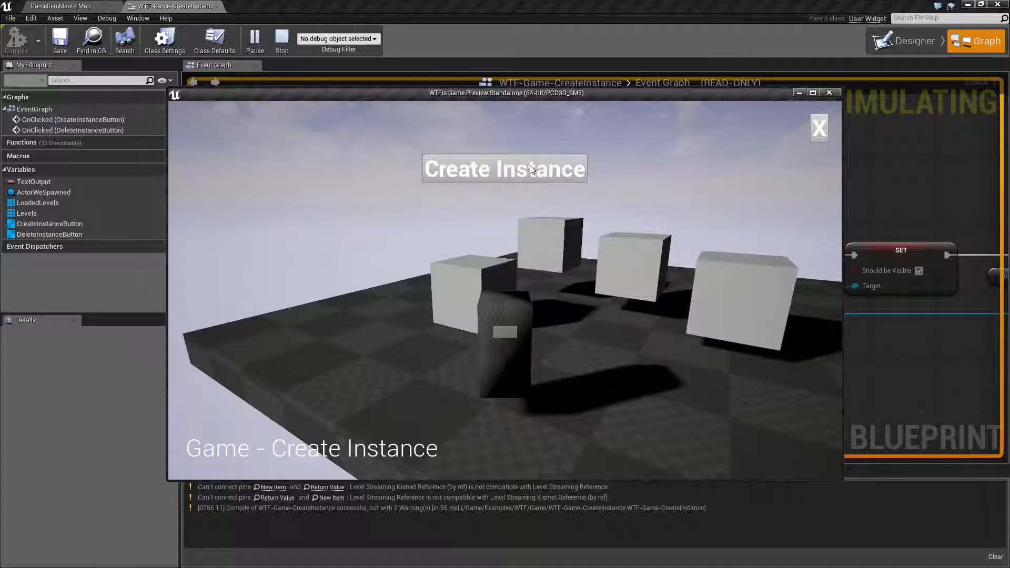
click(505, 169)
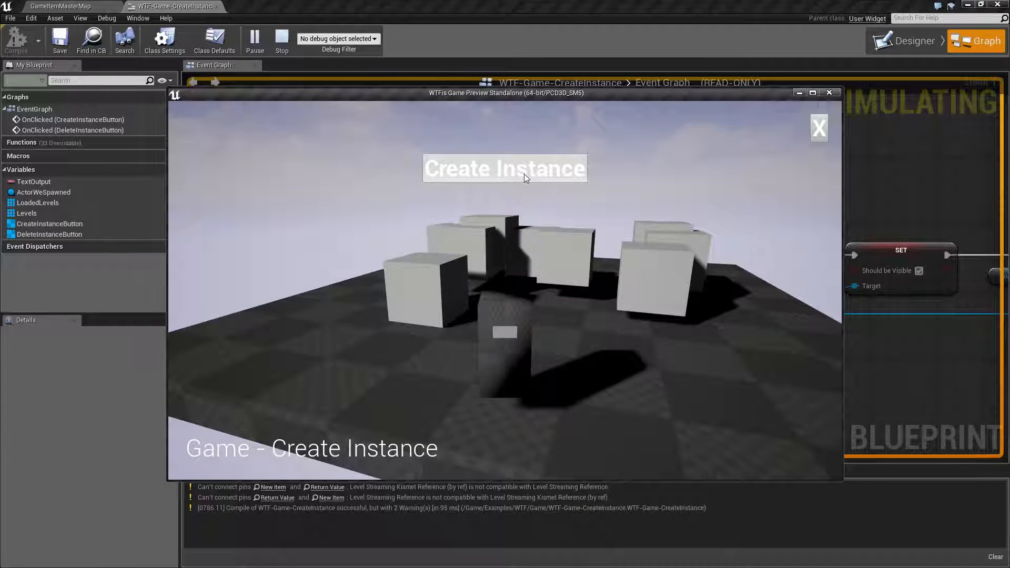
click(820, 126)
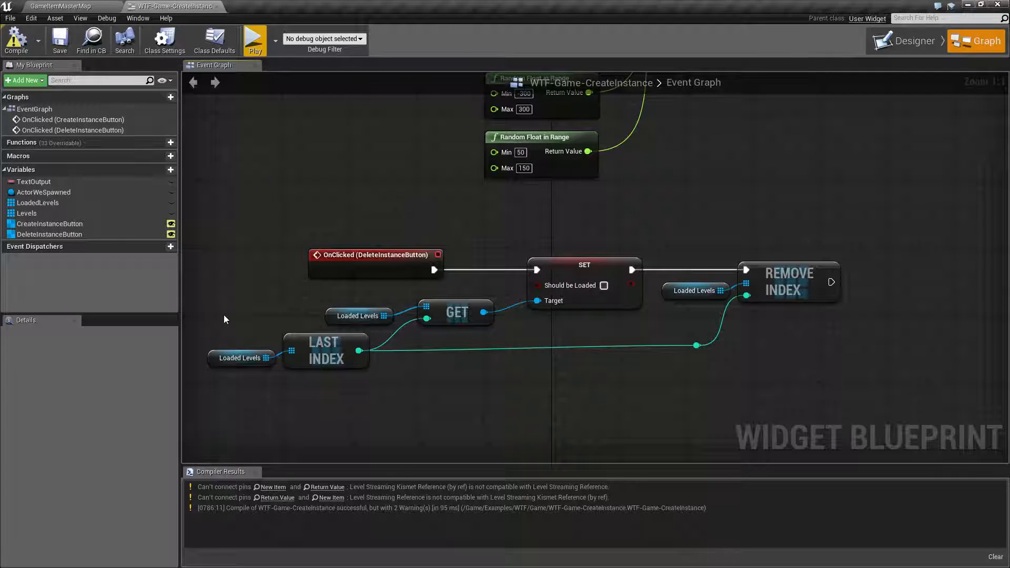
Pan to the OnClicked (DeleteInstanceButton) handler and recompile the widget blueprint.
drag(226, 293, 409, 371)
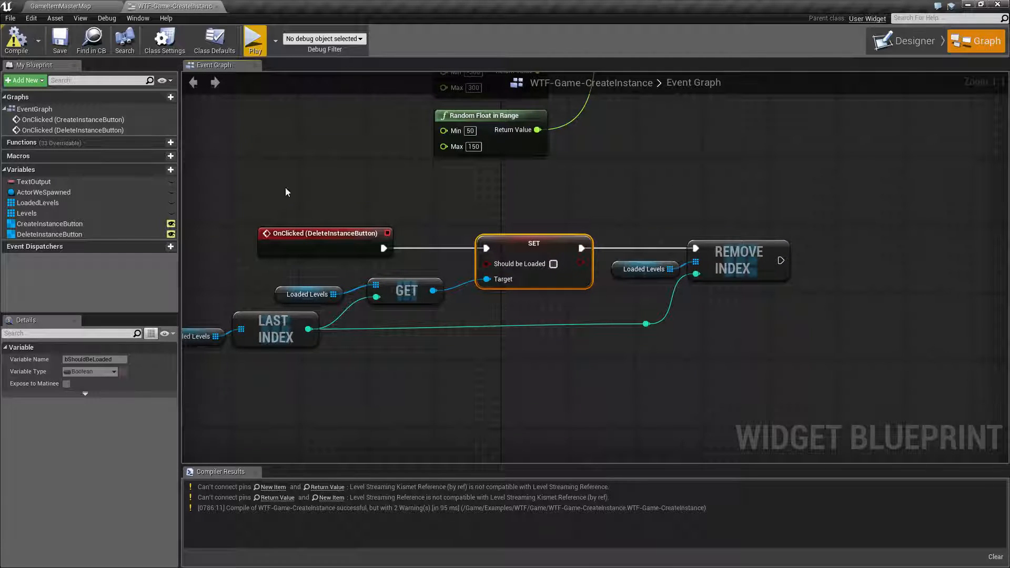
click(15, 40)
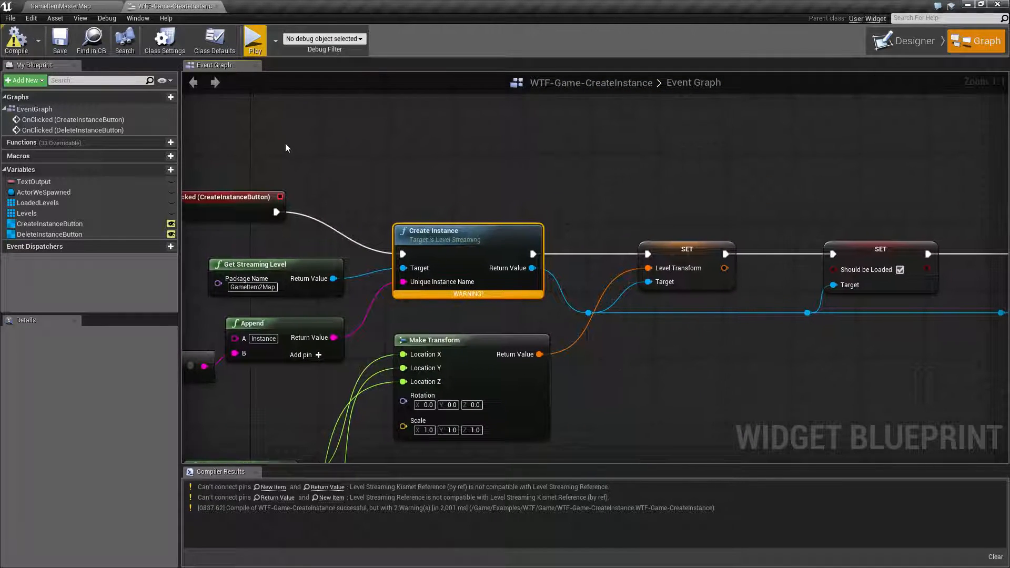
mouse_move(370, 193)
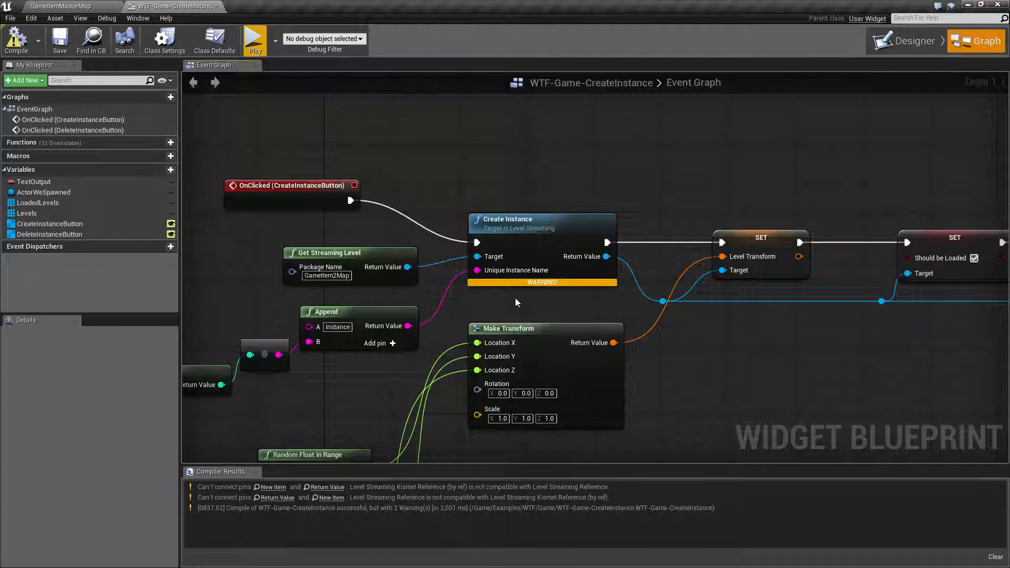
mouse_move(502, 317)
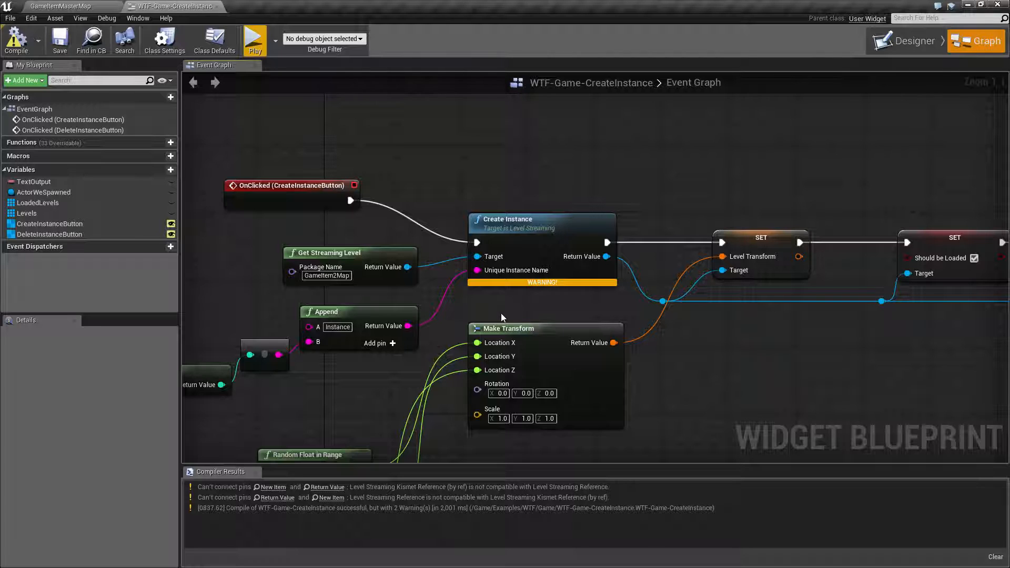